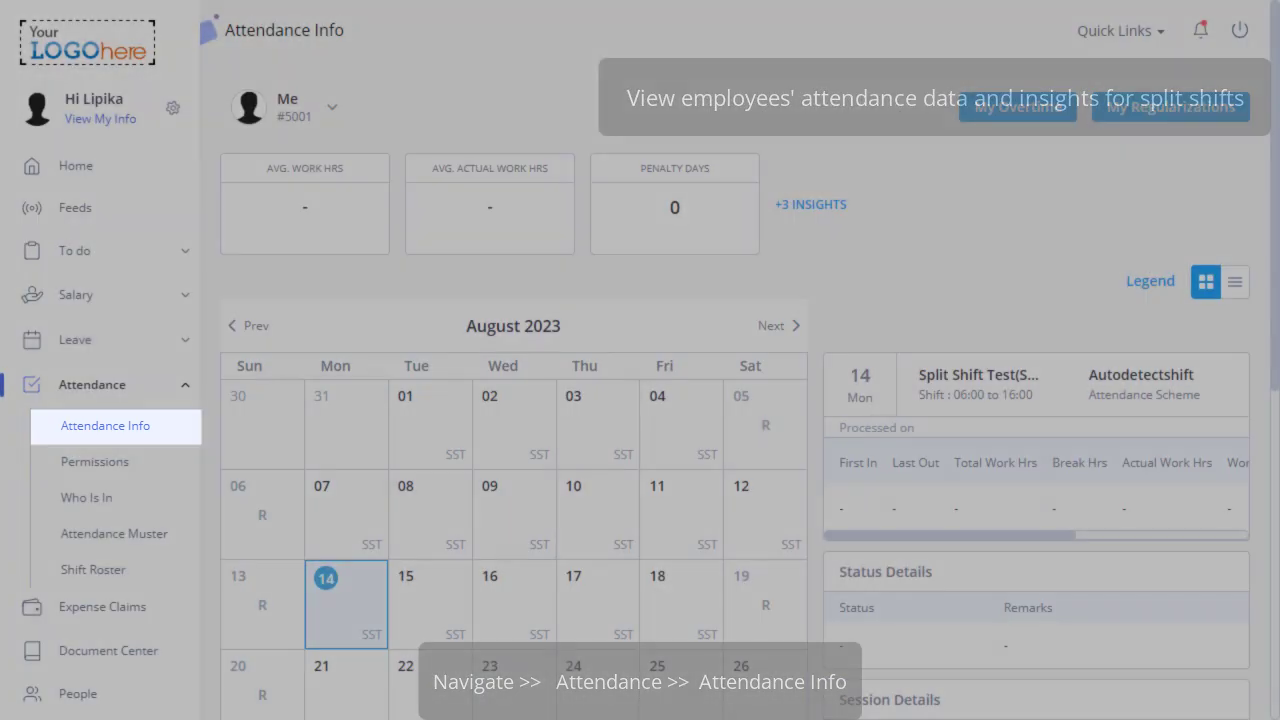
Pick the employee and review their 01–13 Aug 2023 split-shift attendance insights
left_click(287, 106)
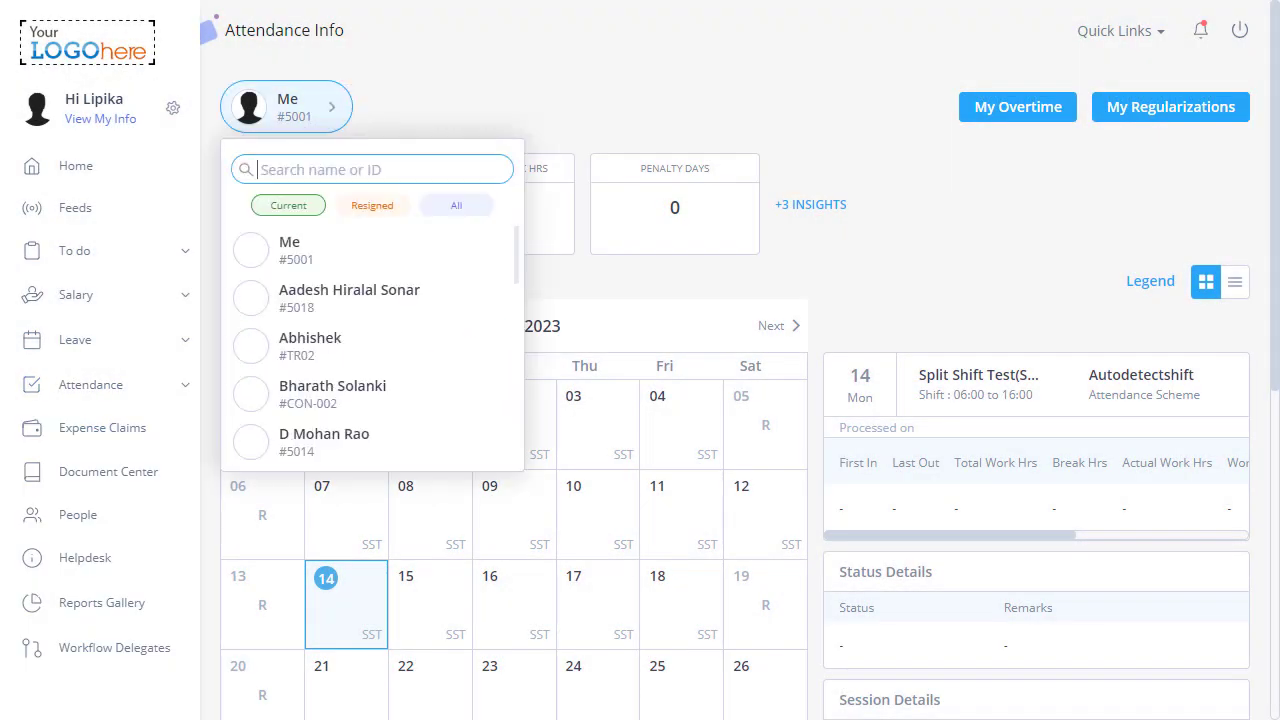
left_click(349, 297)
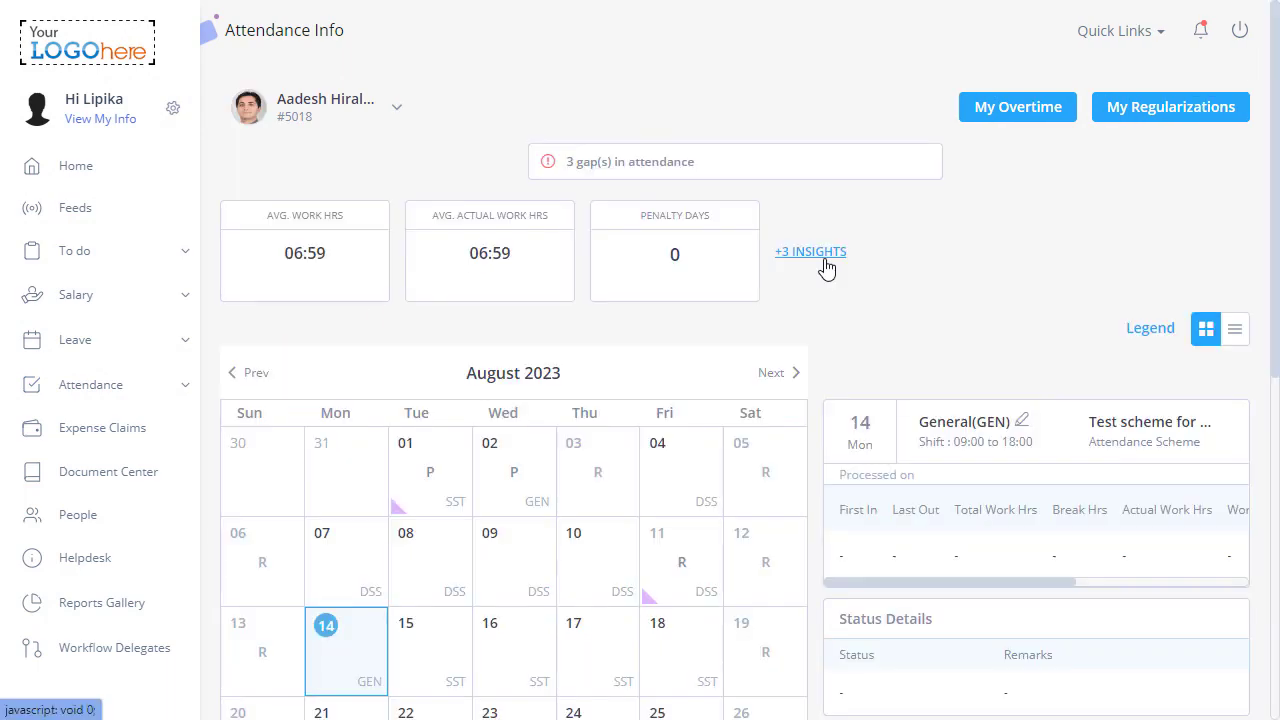
left_click(810, 251)
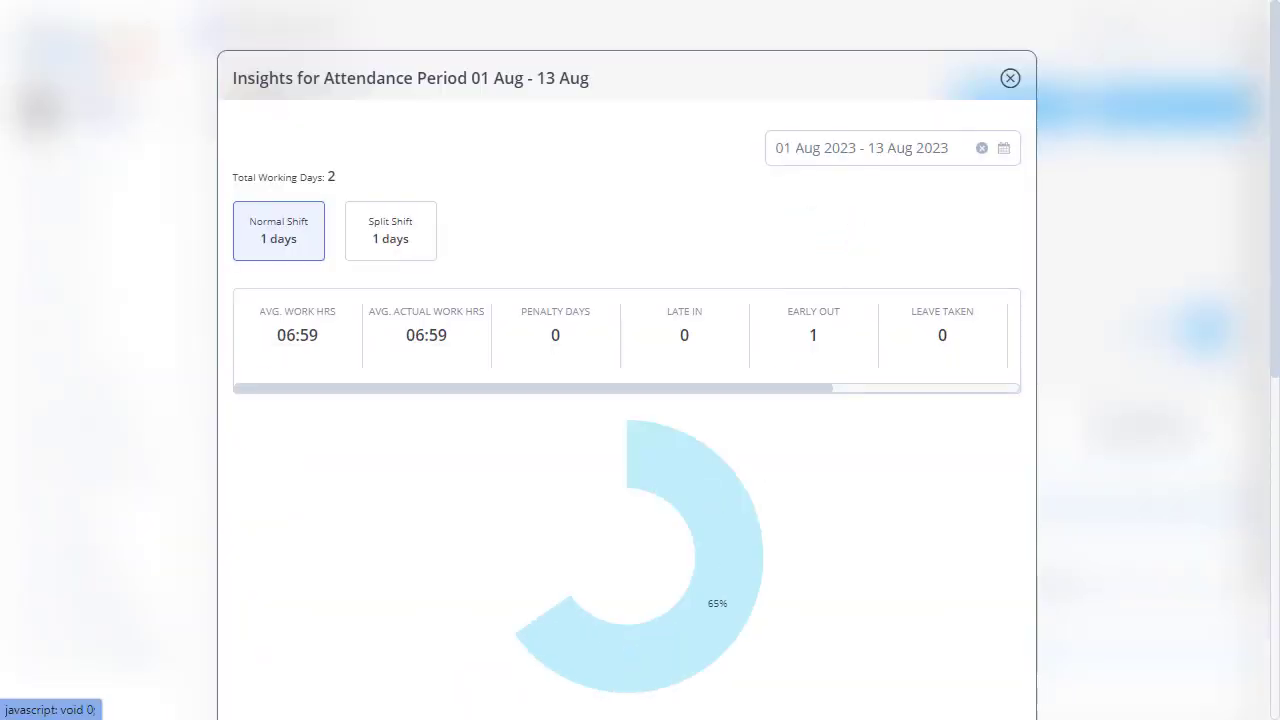
left_click(982, 148)
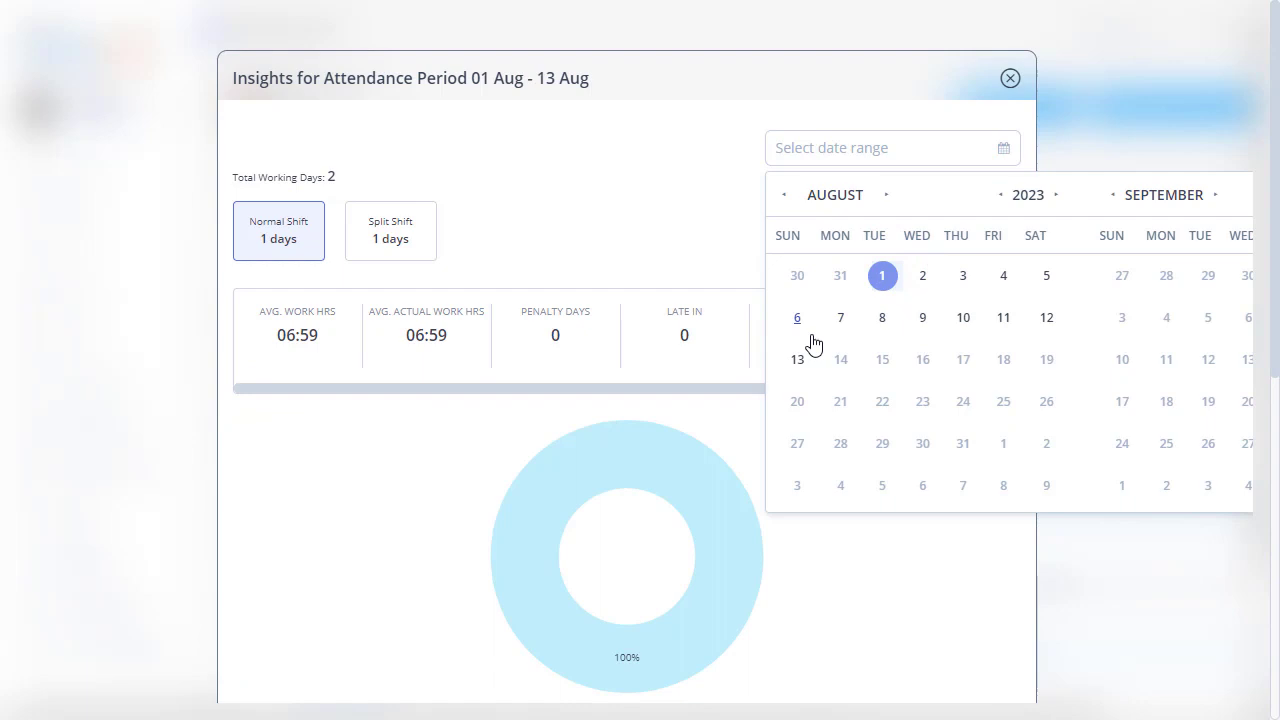
left_click(797, 359)
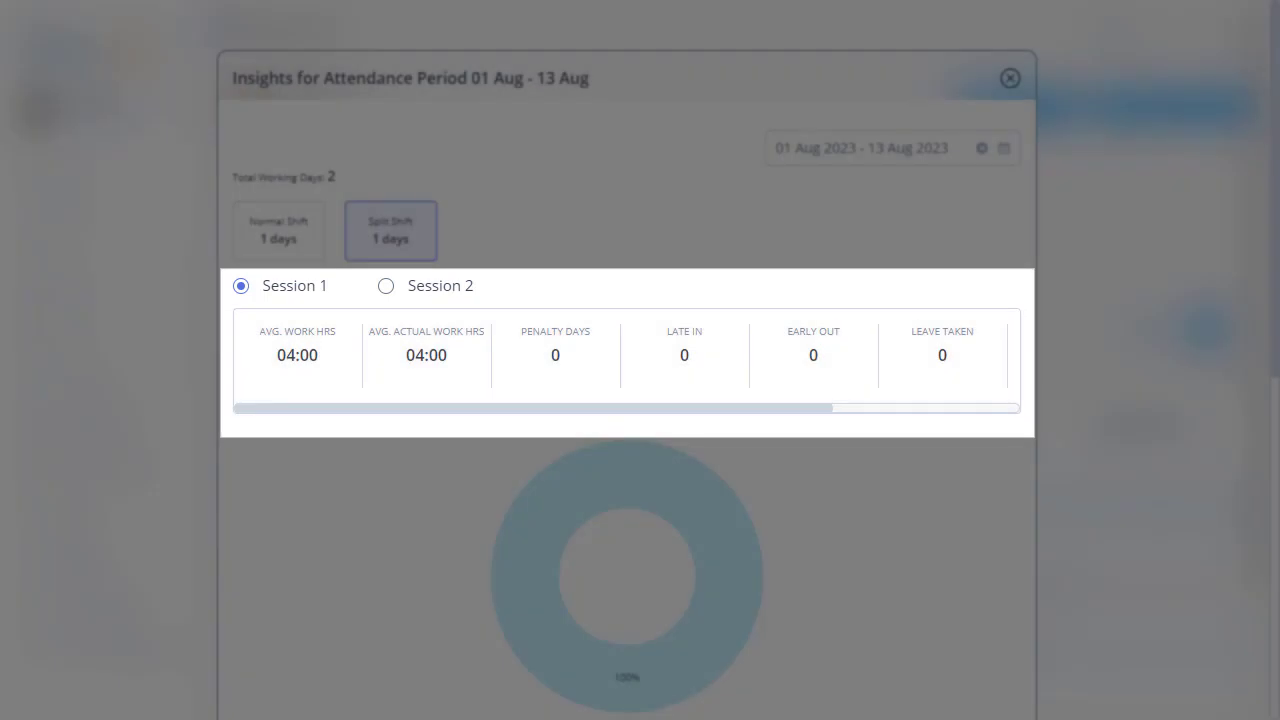
left_click(1009, 78)
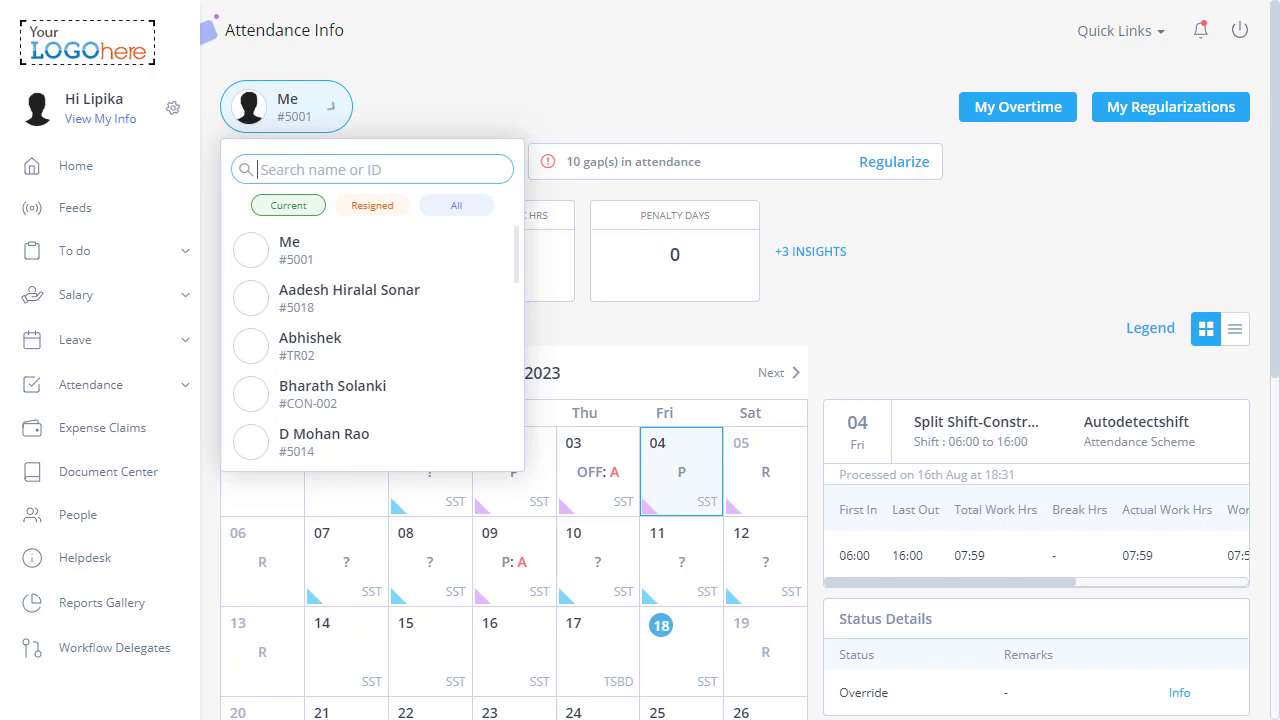
For employee 500, make 04 Aug a Regular Day on the construction split shift
type("500")
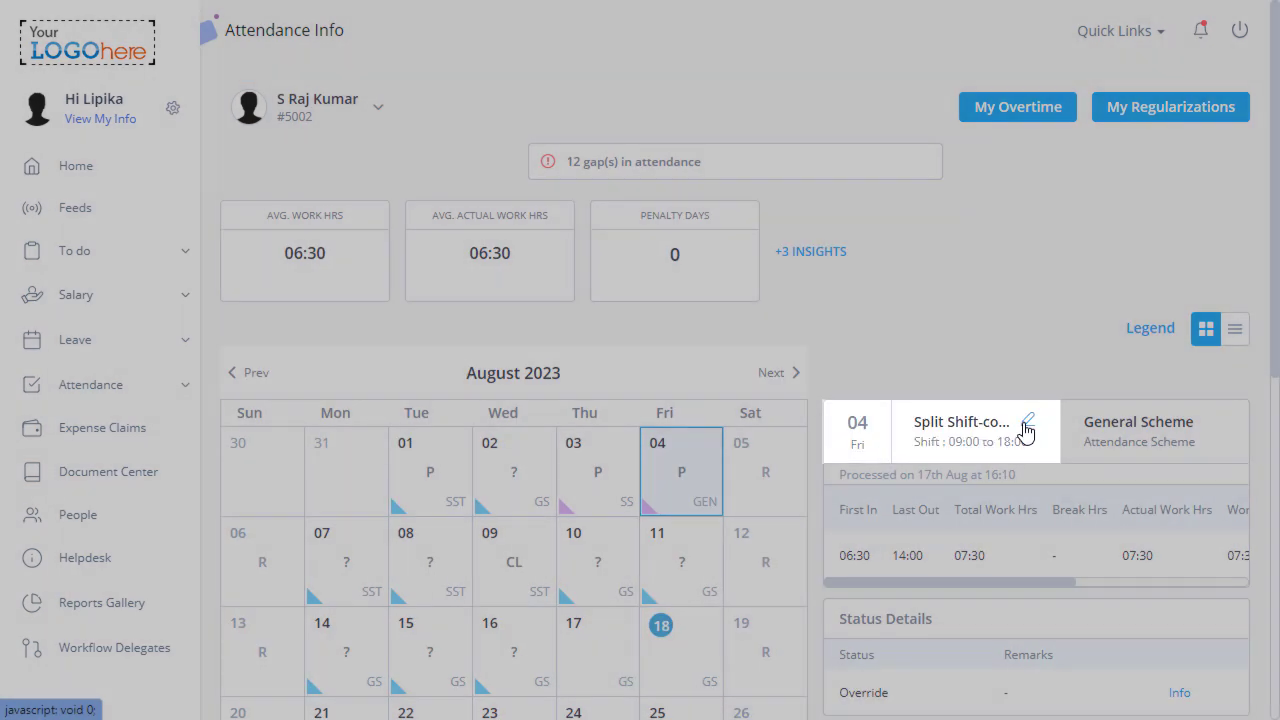
left_click(1020, 428)
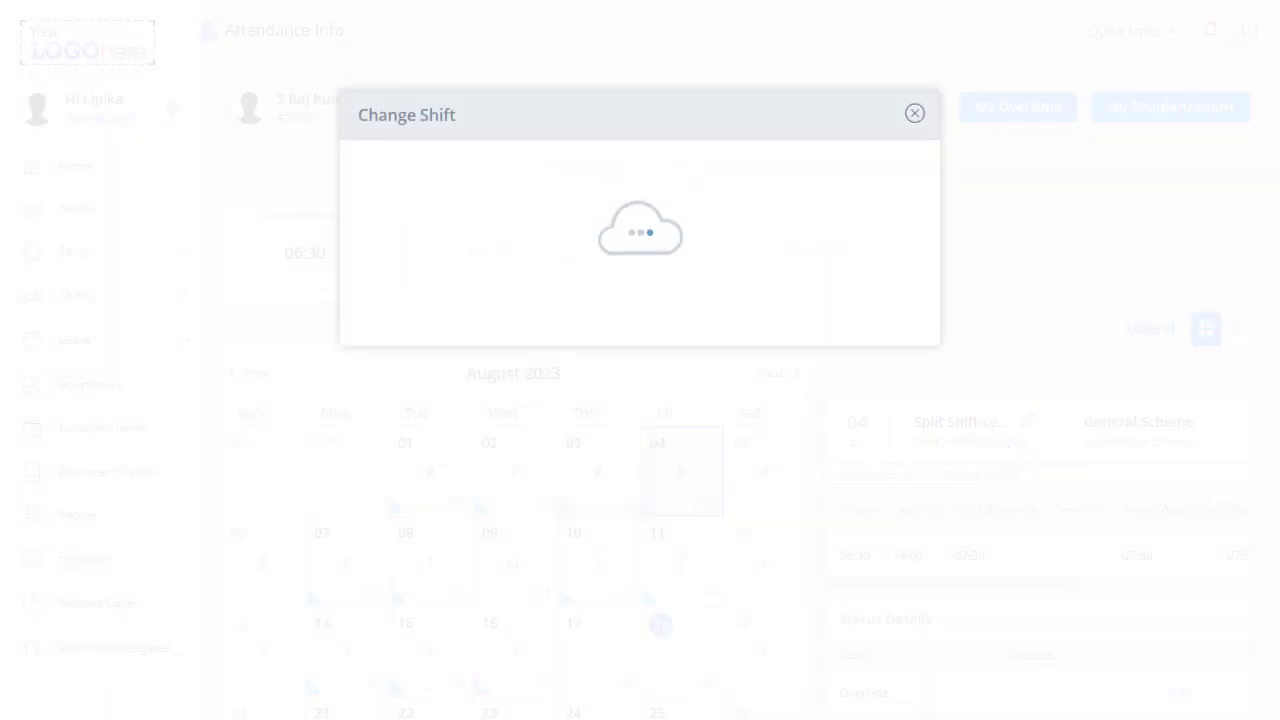
left_click(467, 201)
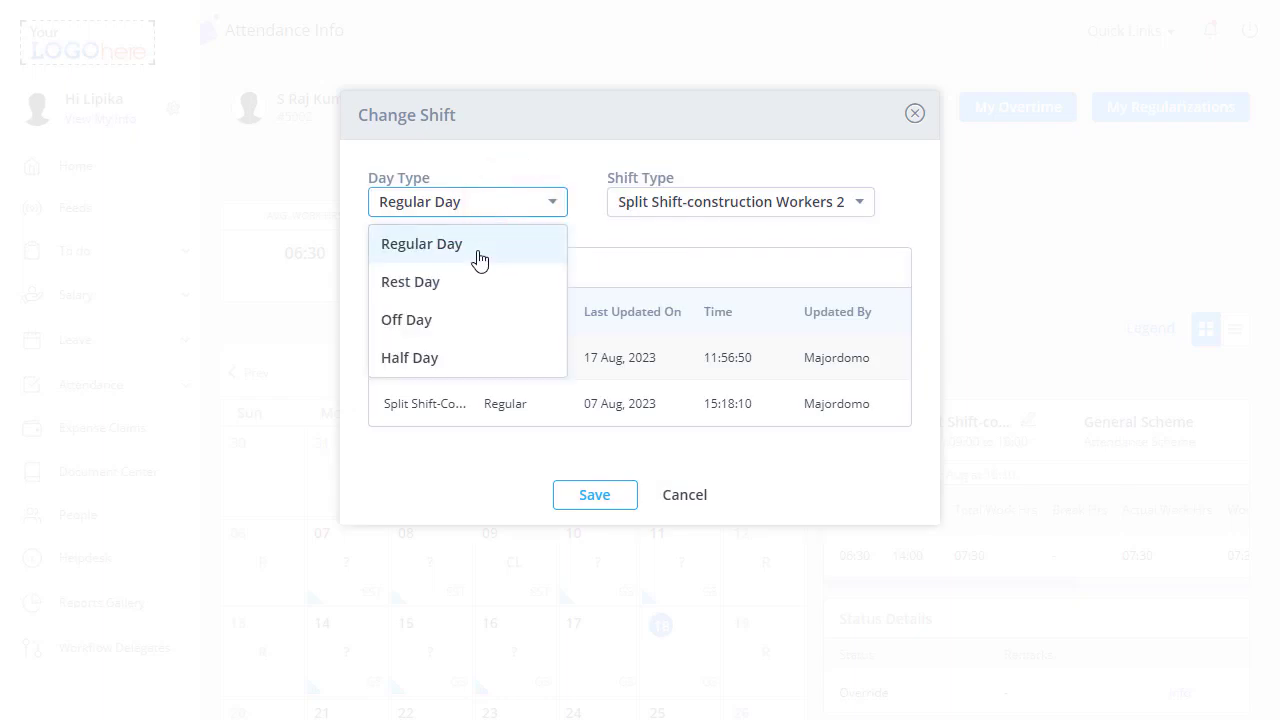
left_click(739, 201)
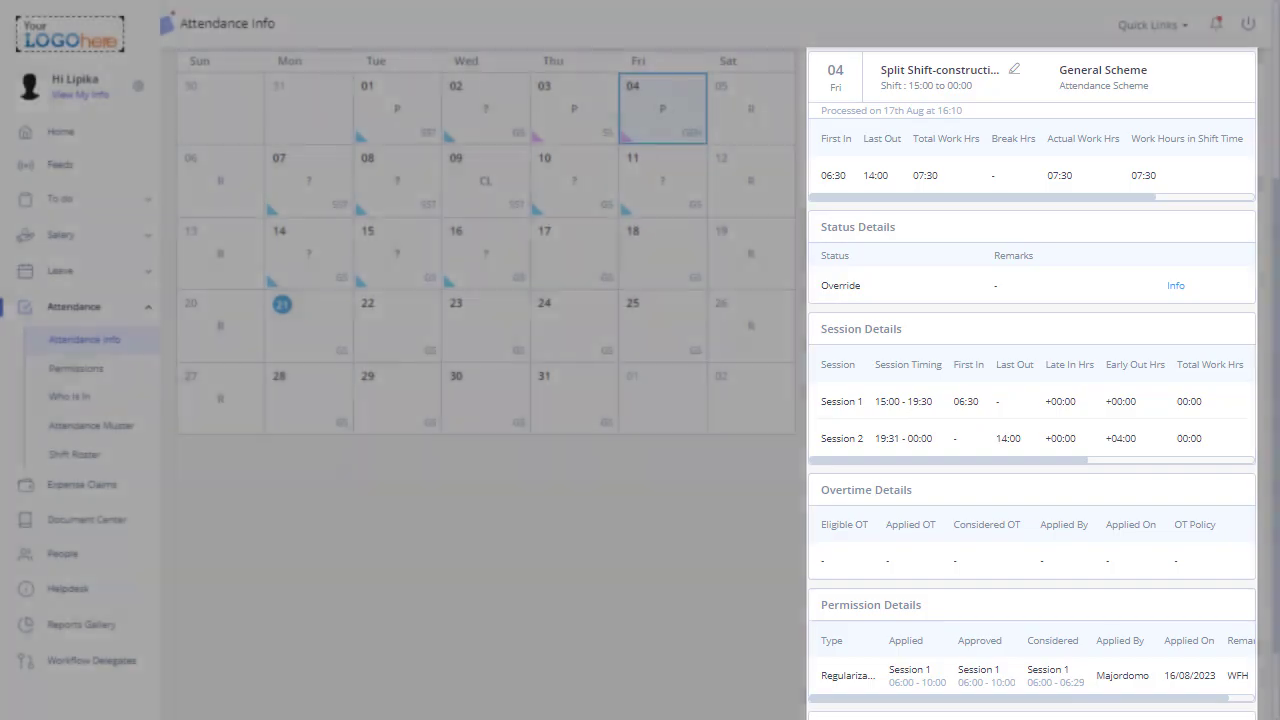
In list view, set 03 Aug to Regular Day with Split Shift-construction Workers 3
left_click(1234, 128)
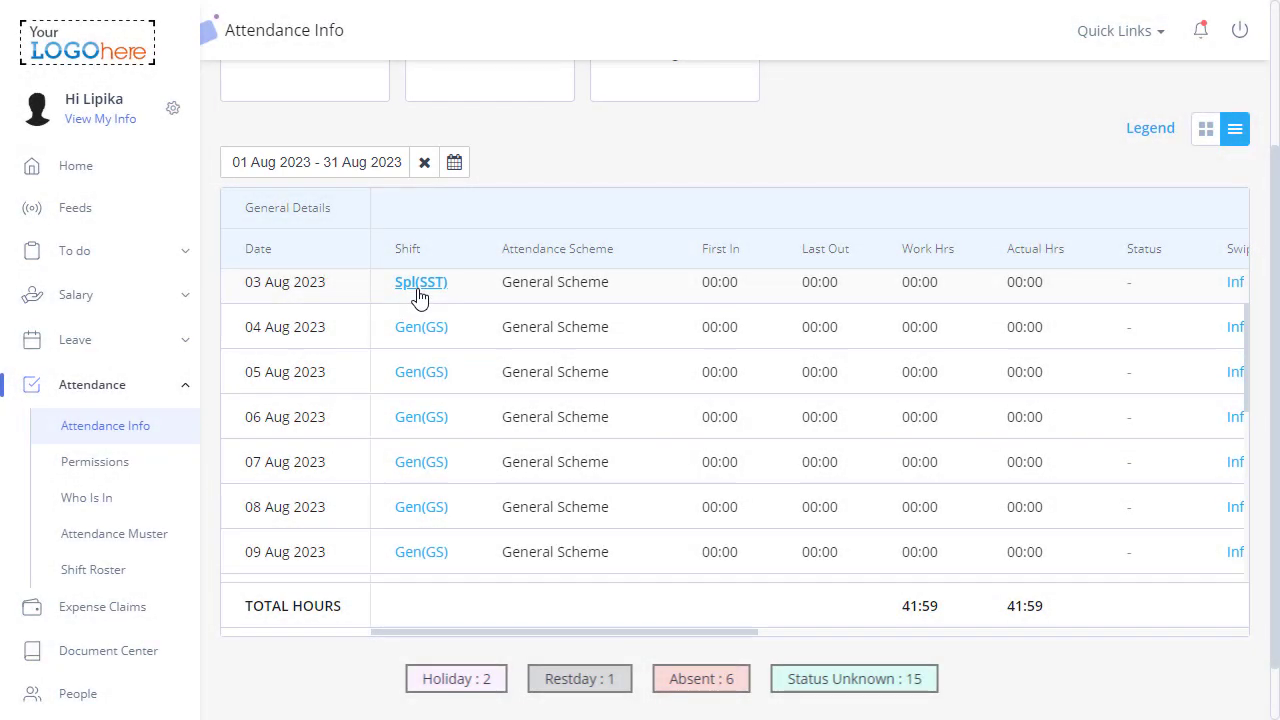
left_click(420, 282)
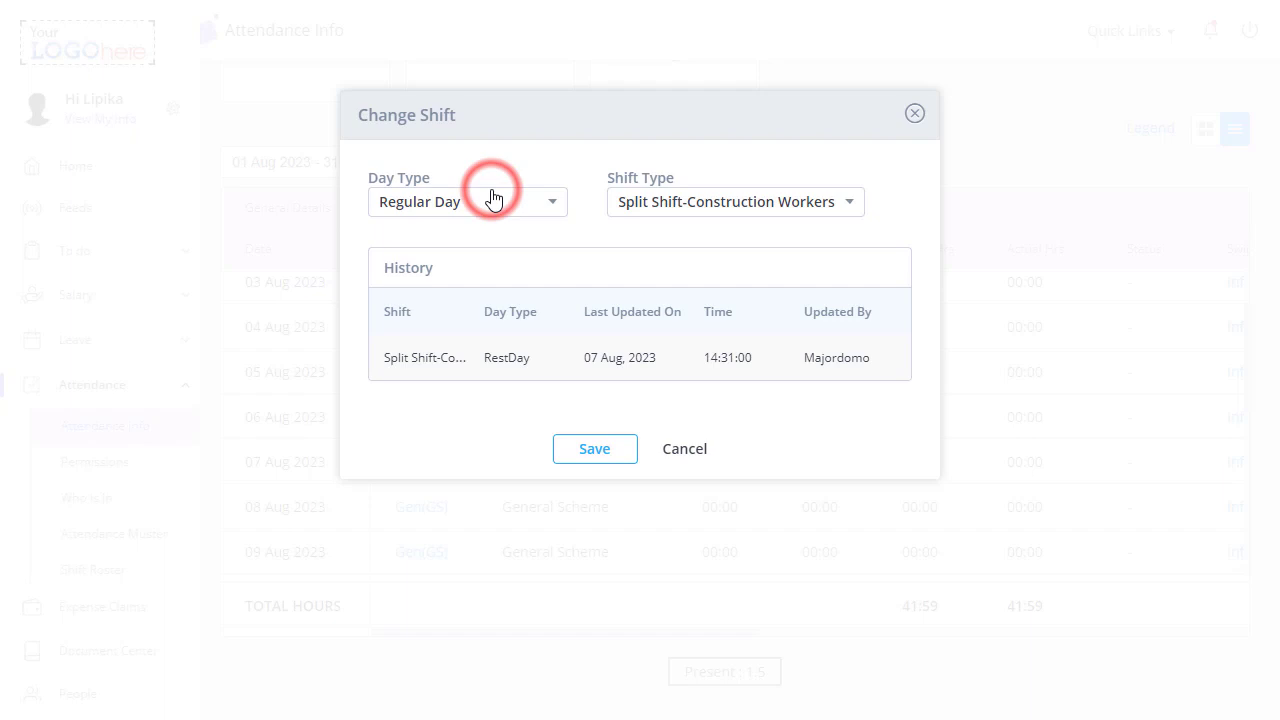
left_click(734, 201)
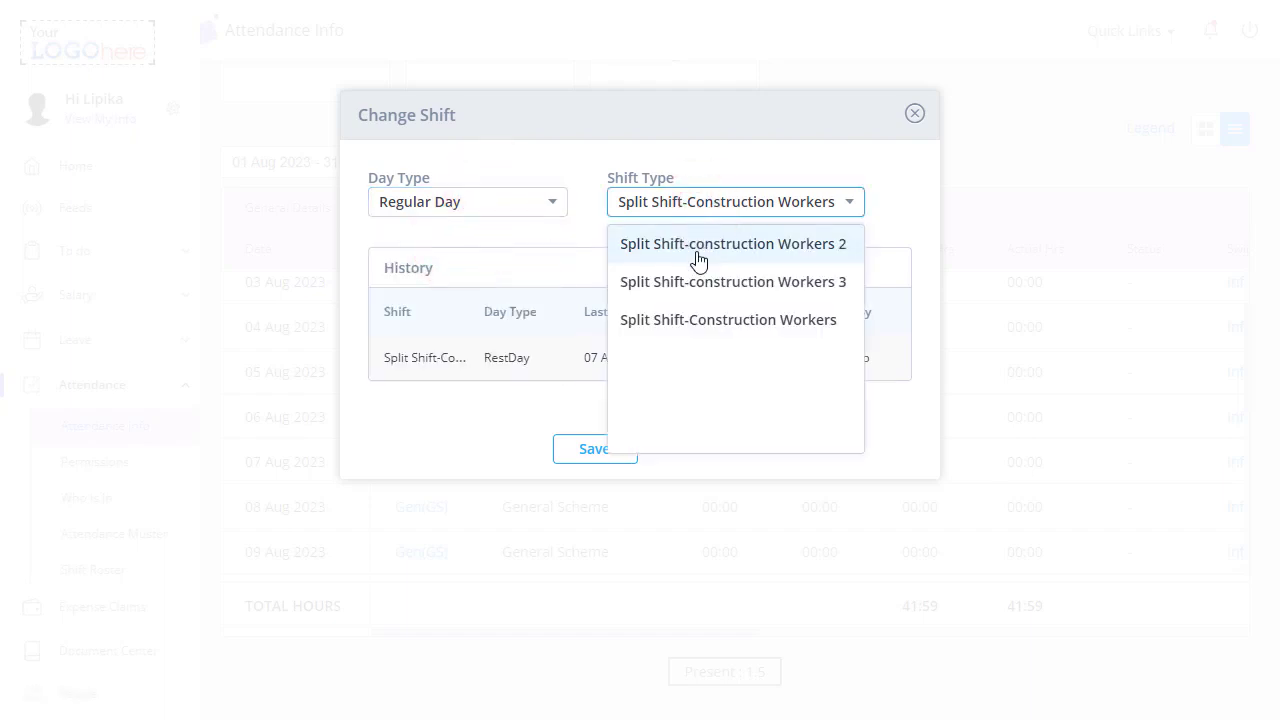
left_click(733, 281)
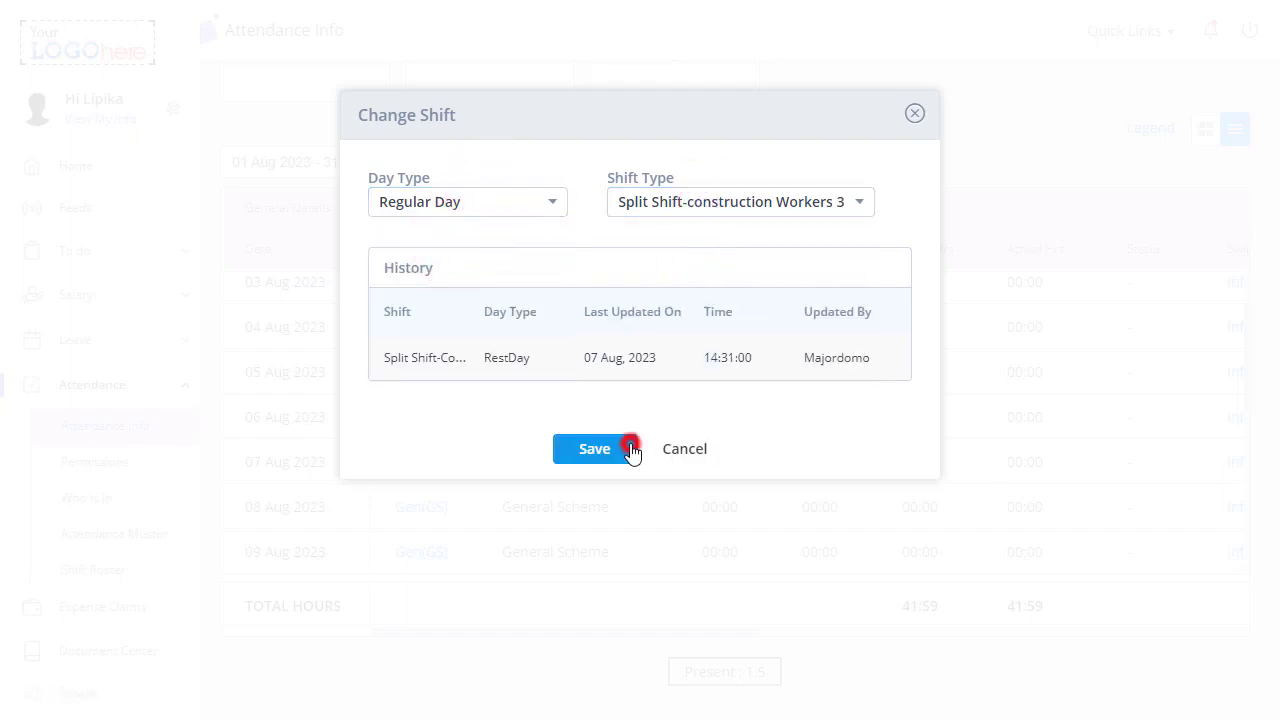
left_click(594, 448)
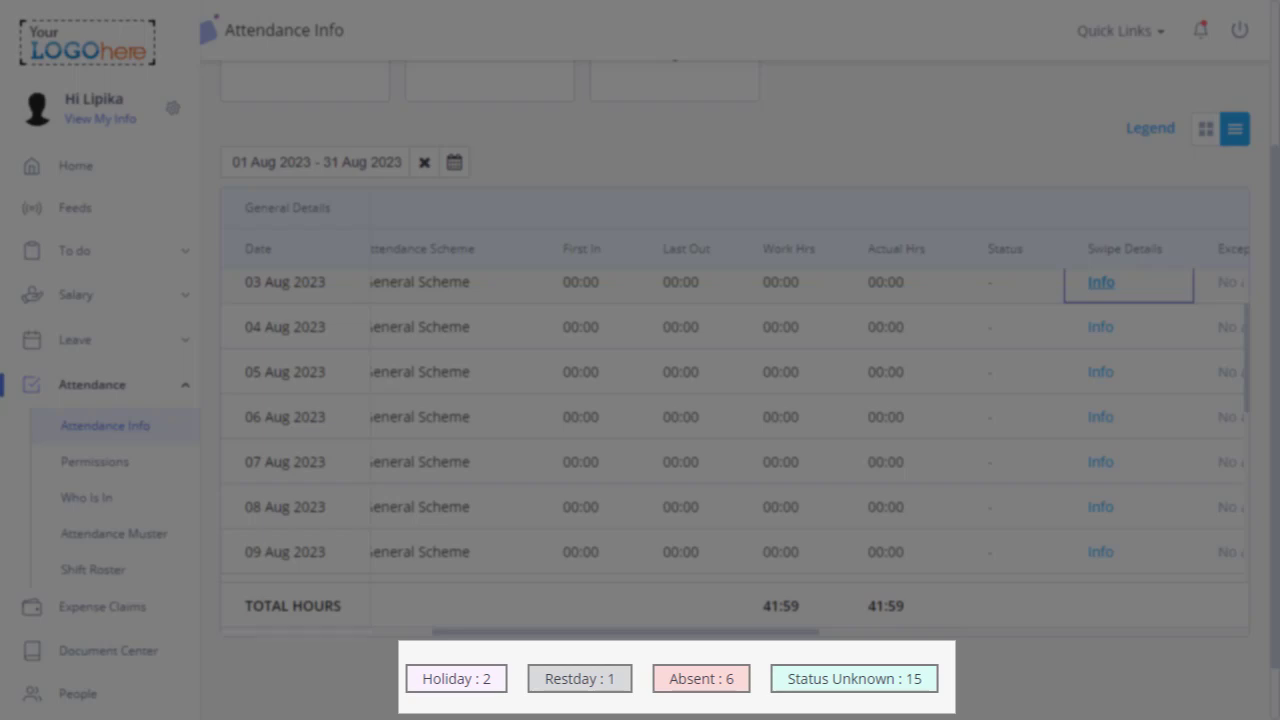
left_click(86, 497)
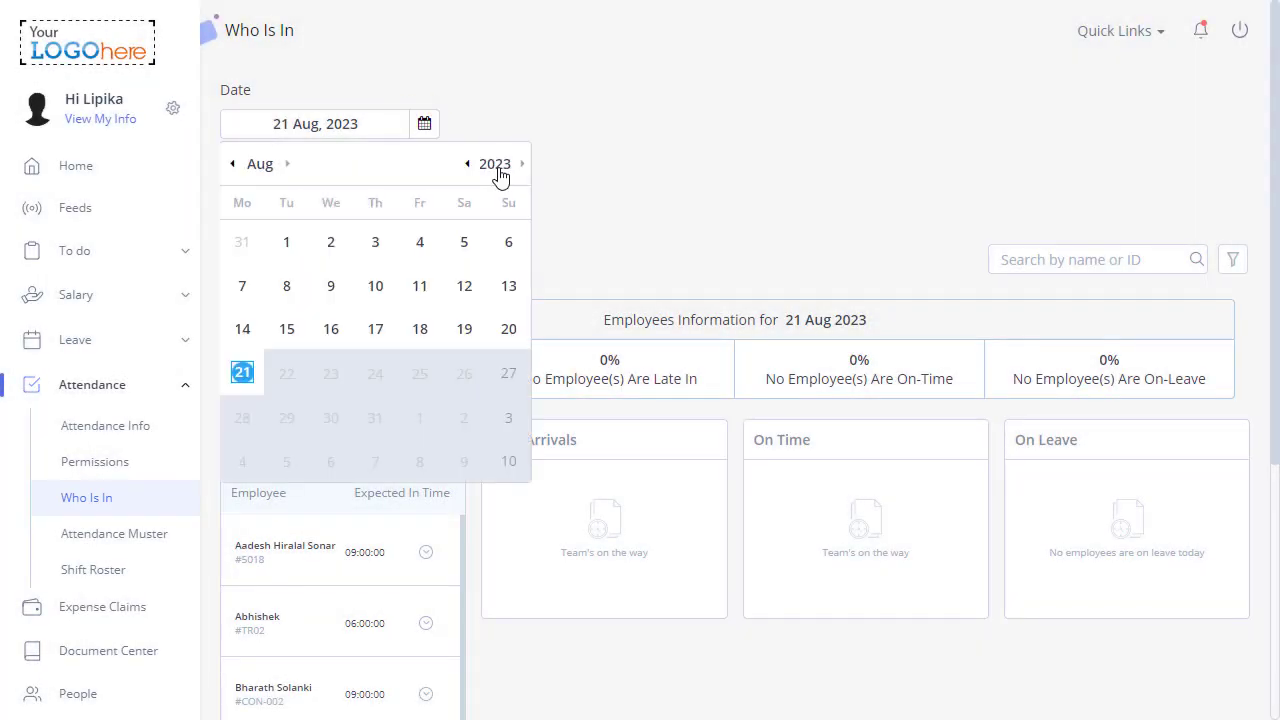
Filter Who Is In to 01 Aug 2023 and the Split Shift-Construction Workers (SST) shift
left_click(286, 241)
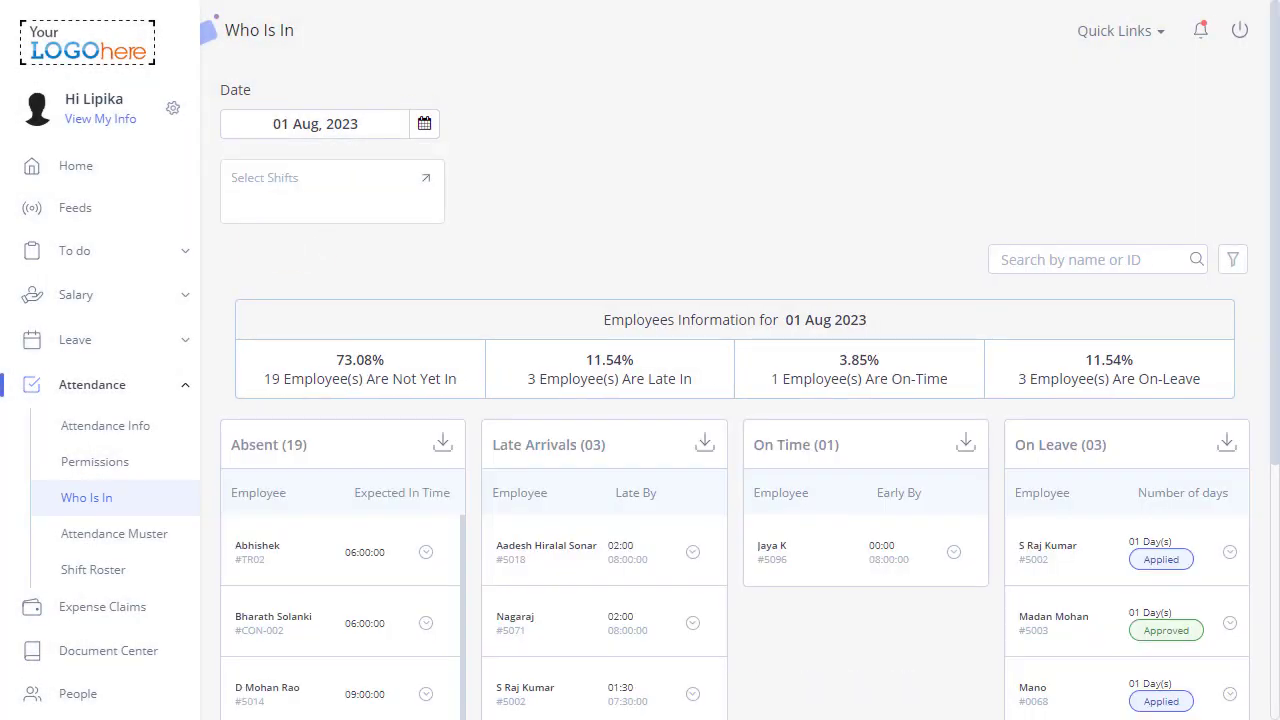
left_click(331, 190)
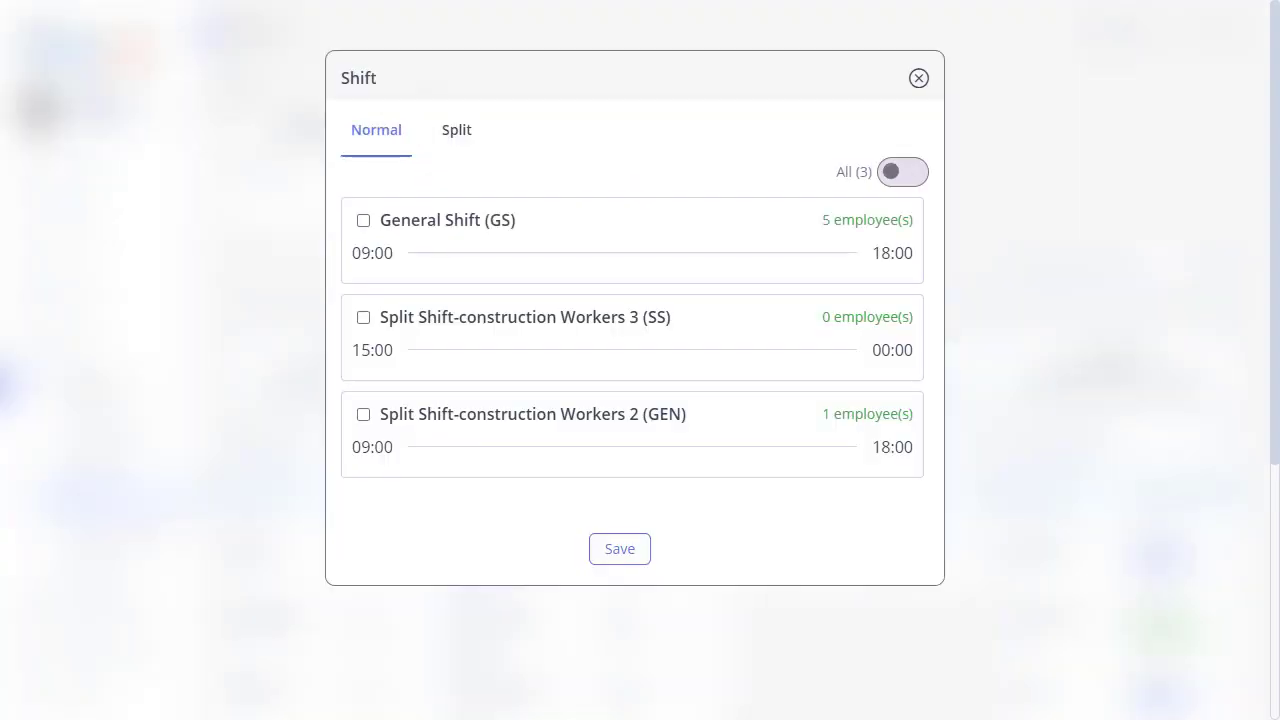
left_click(456, 130)
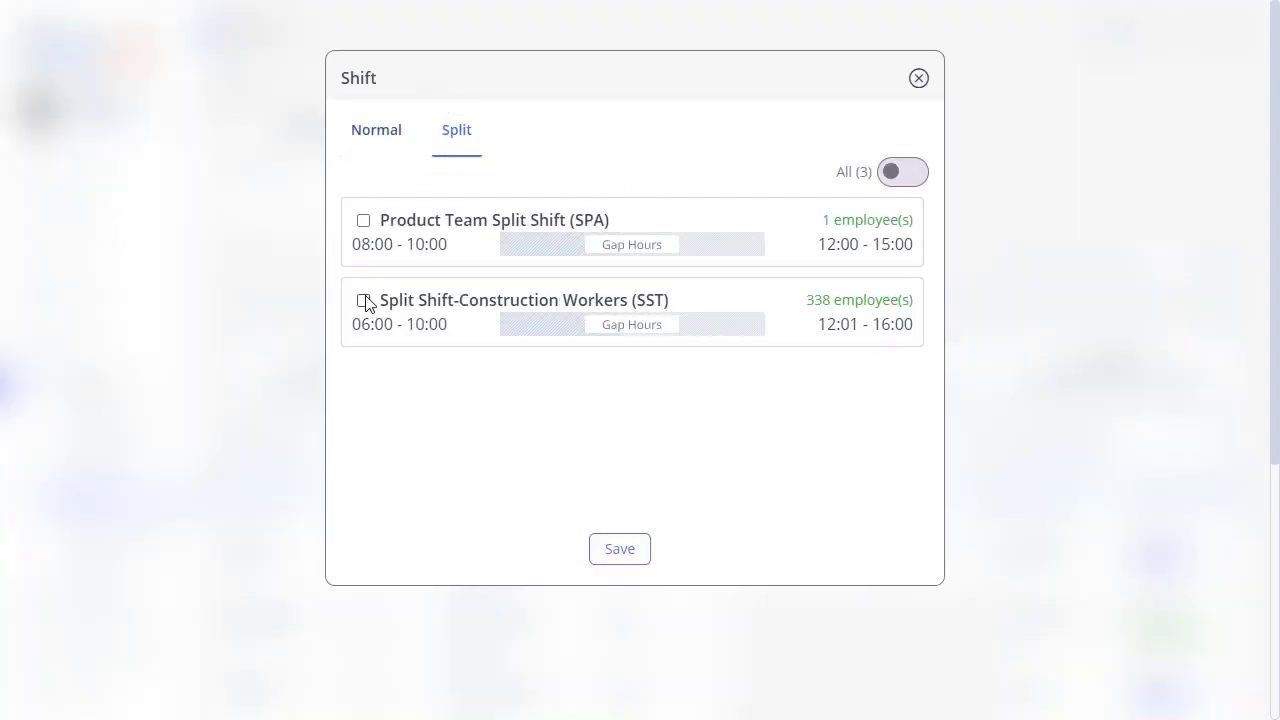
left_click(363, 300)
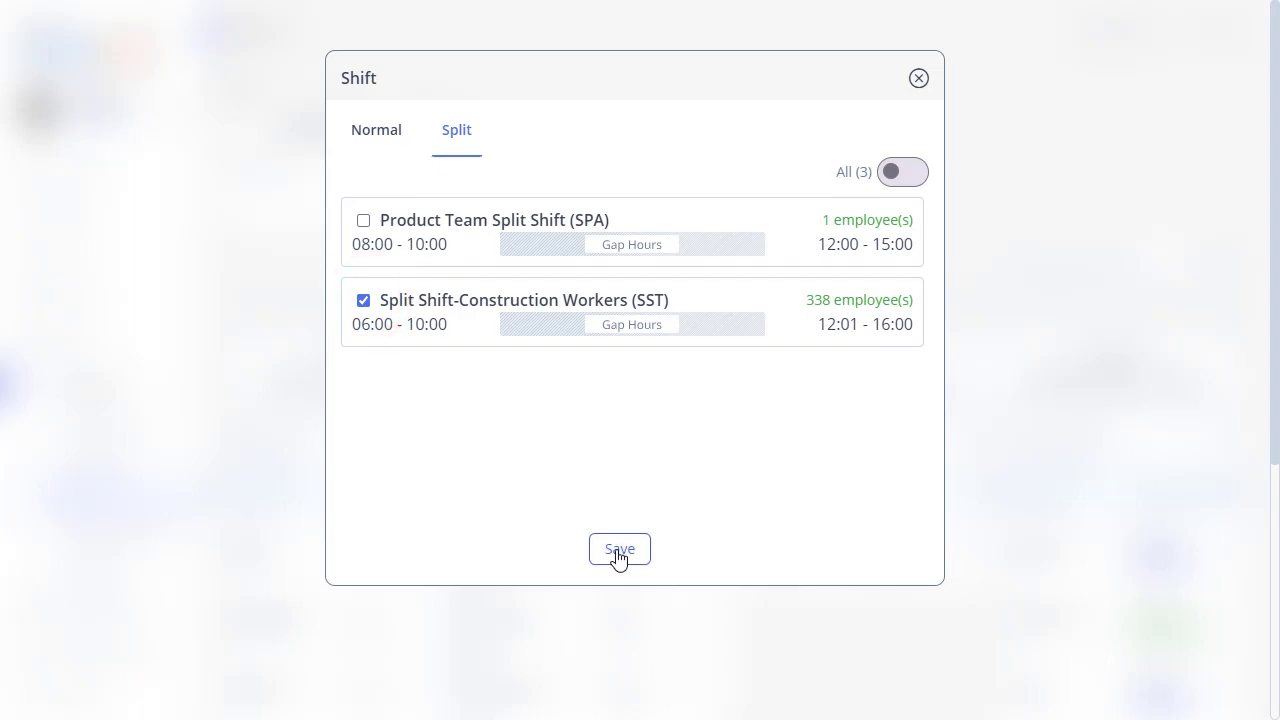
left_click(619, 549)
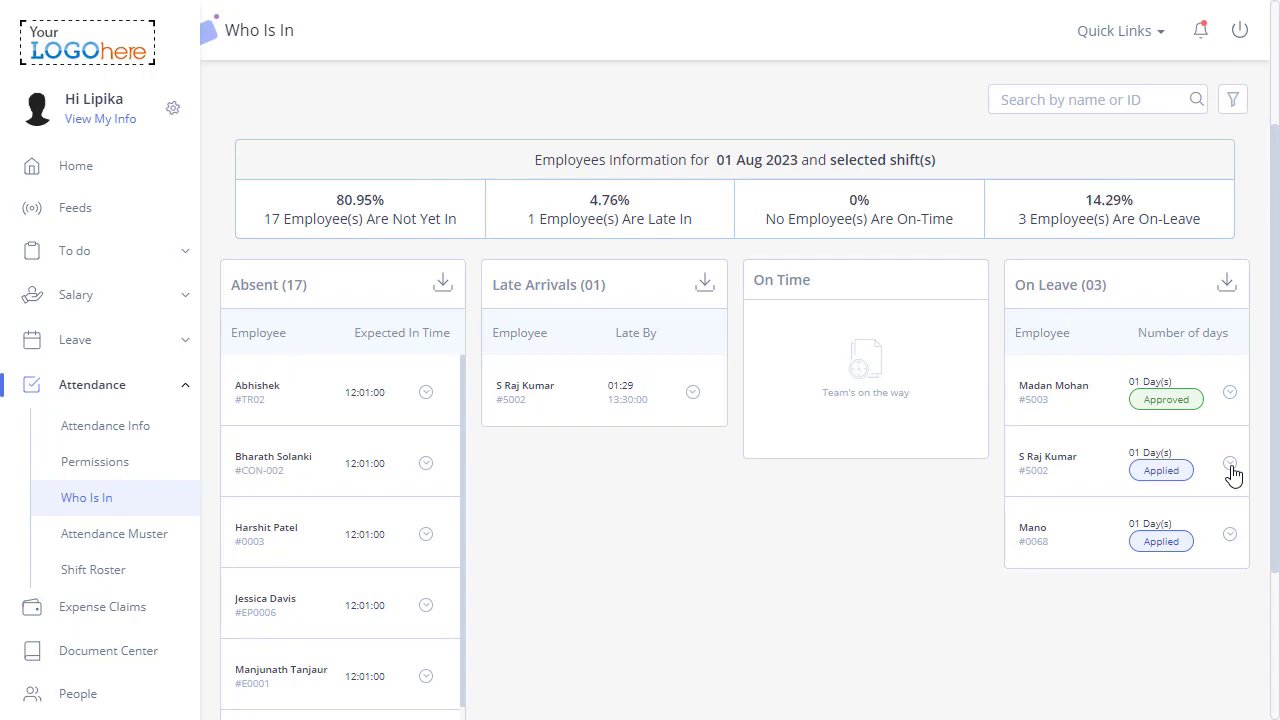
Download the on-leave employee list, then open Attendance Muster's Bulk Override
left_click(1230, 464)
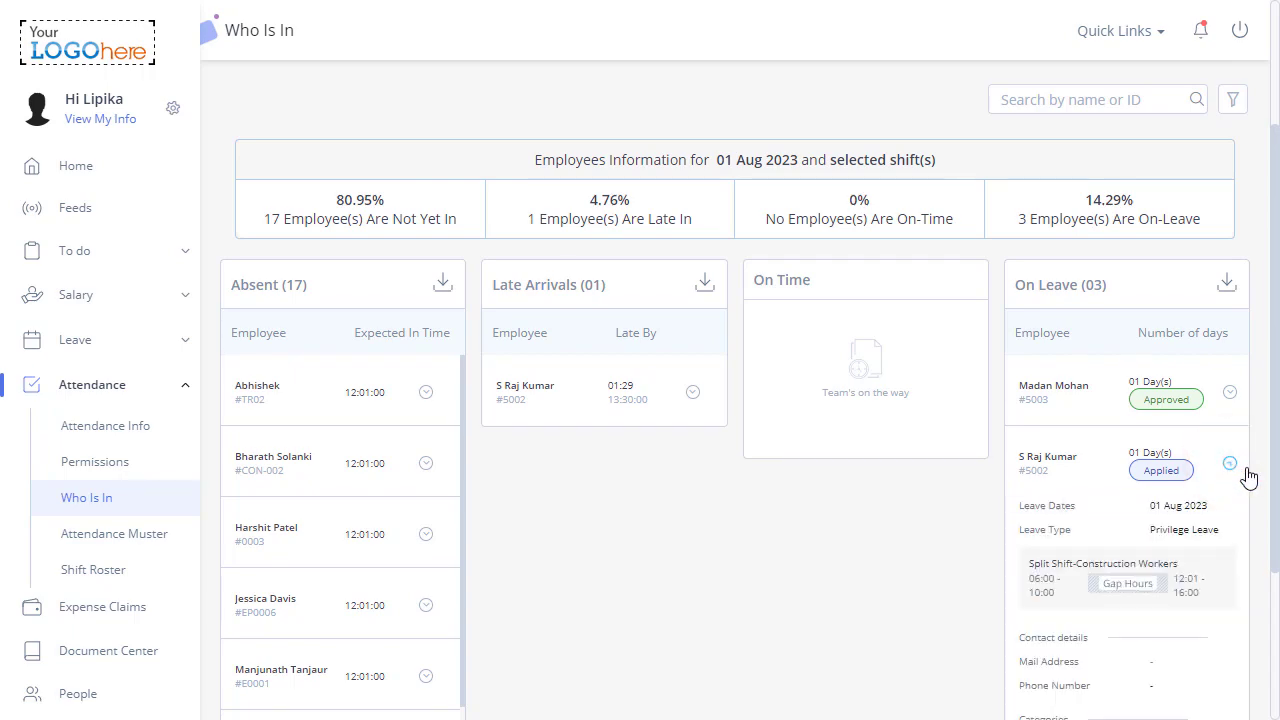
scroll("down", 3)
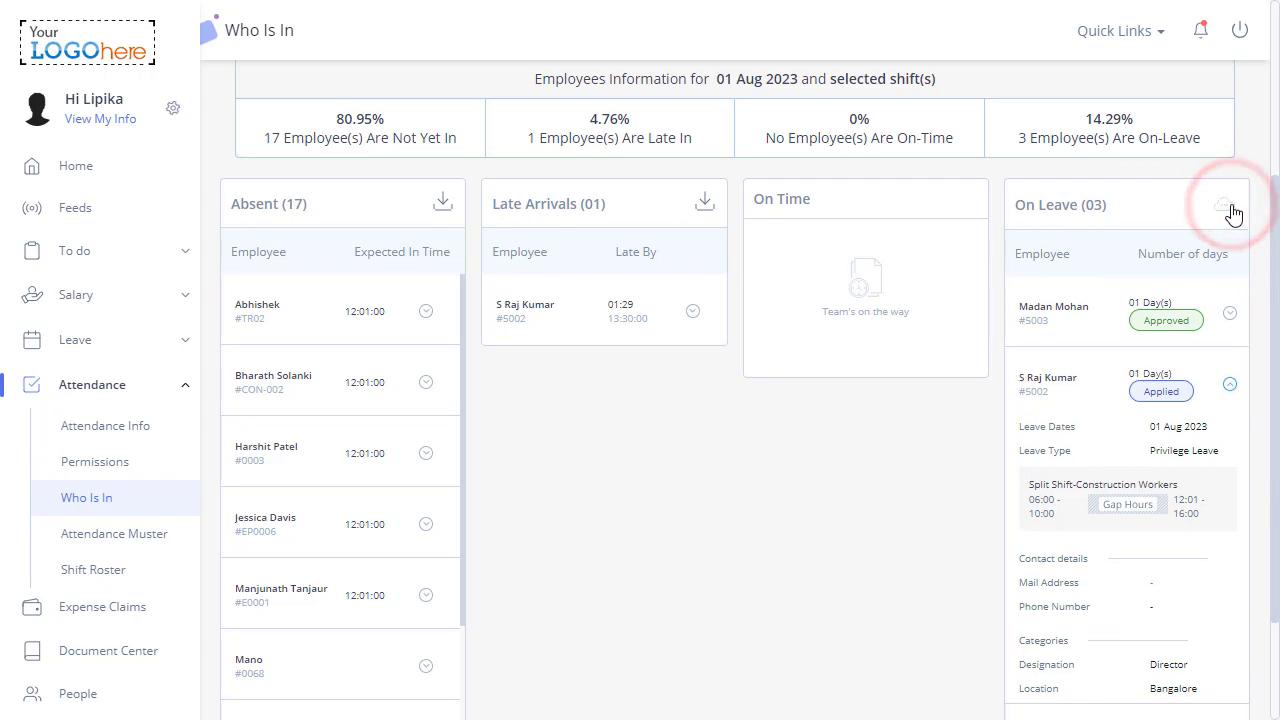
left_click(114, 533)
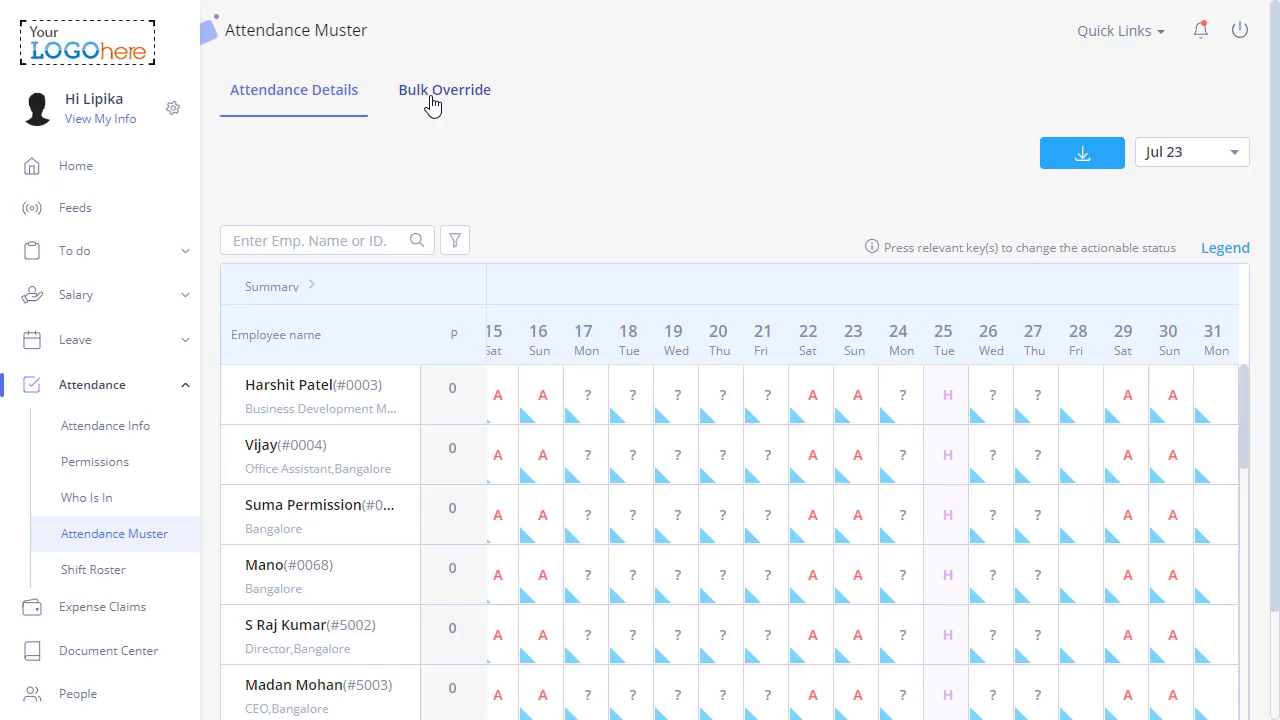
left_click(444, 90)
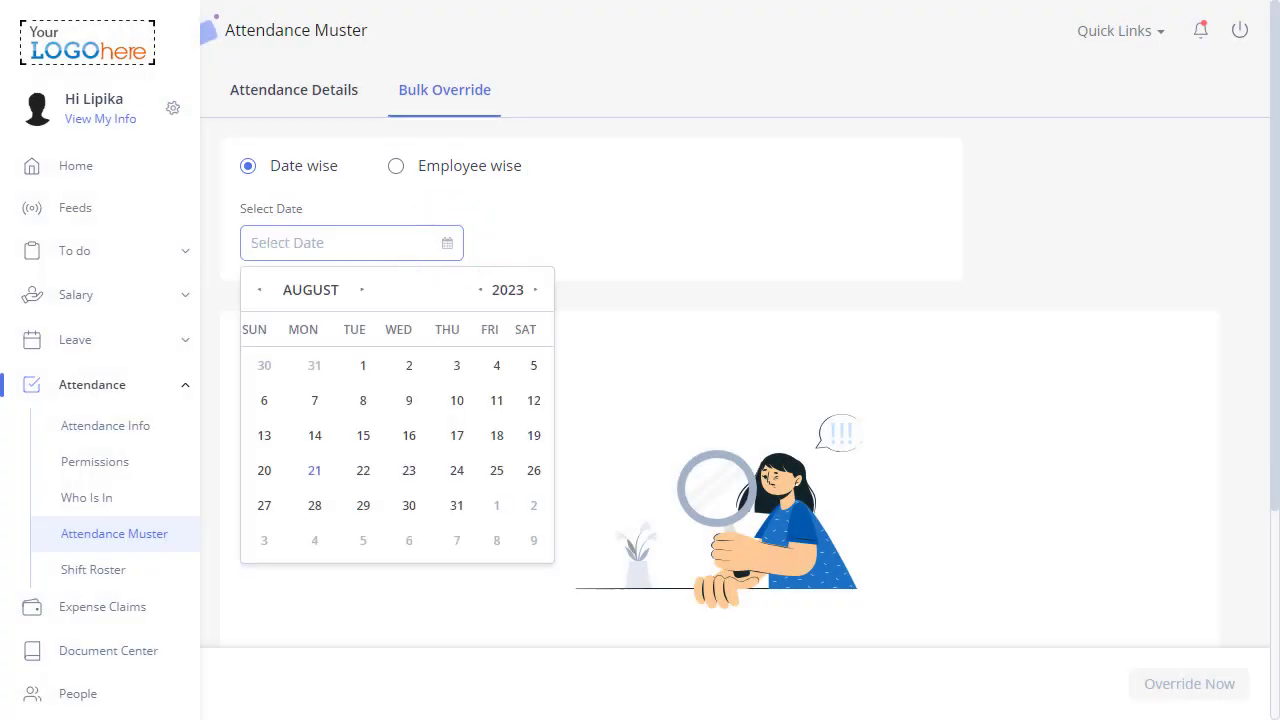
Set the date-wise bulk override date to 4 Aug 2023
left_click(497, 365)
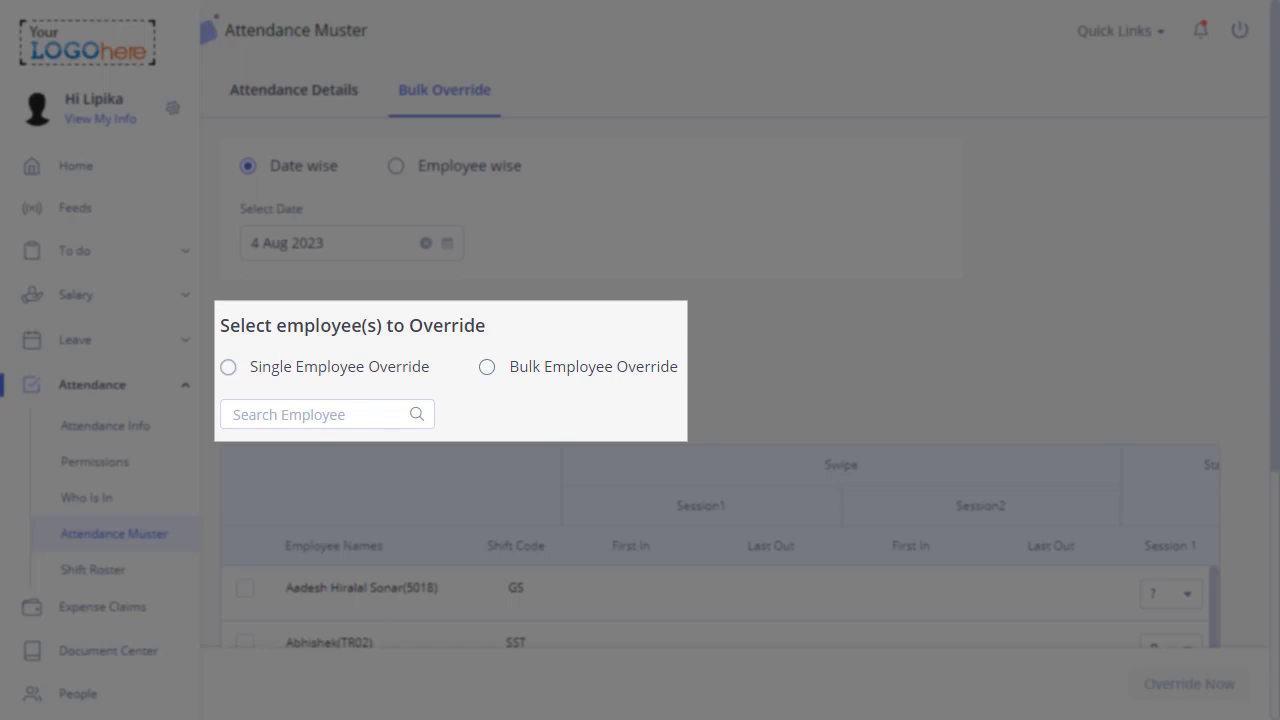
left_click(228, 366)
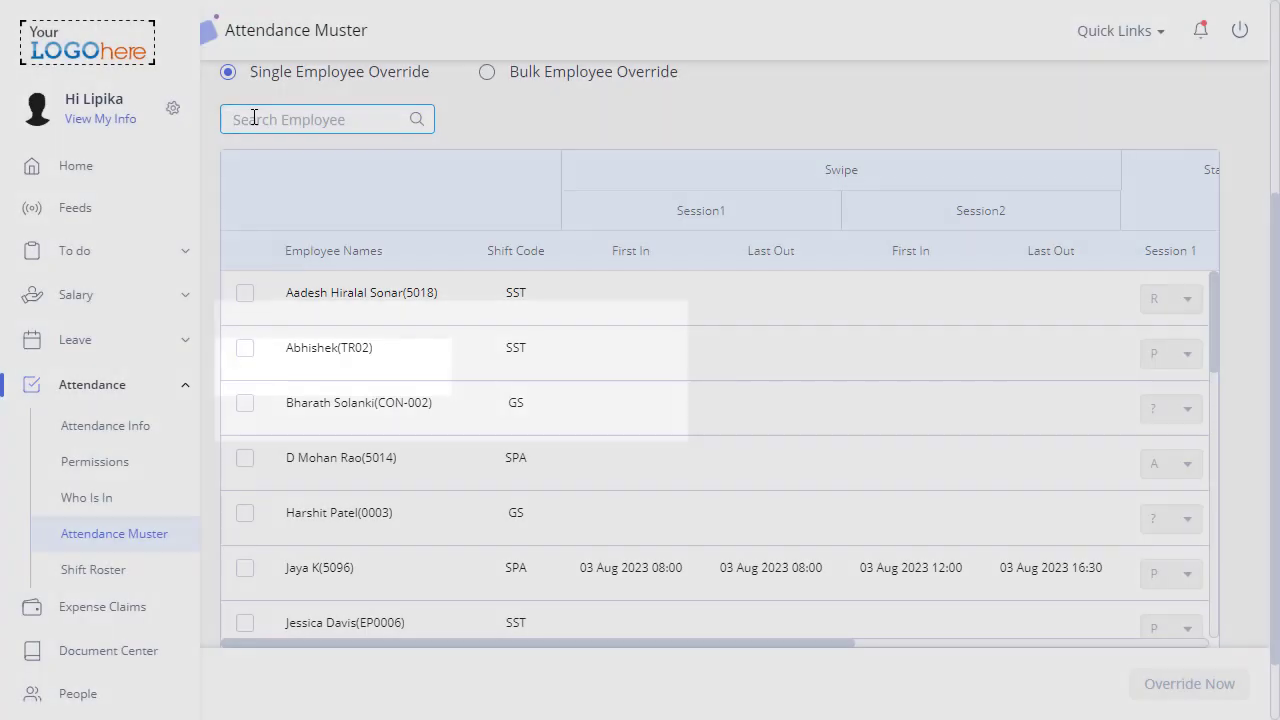
type("5018")
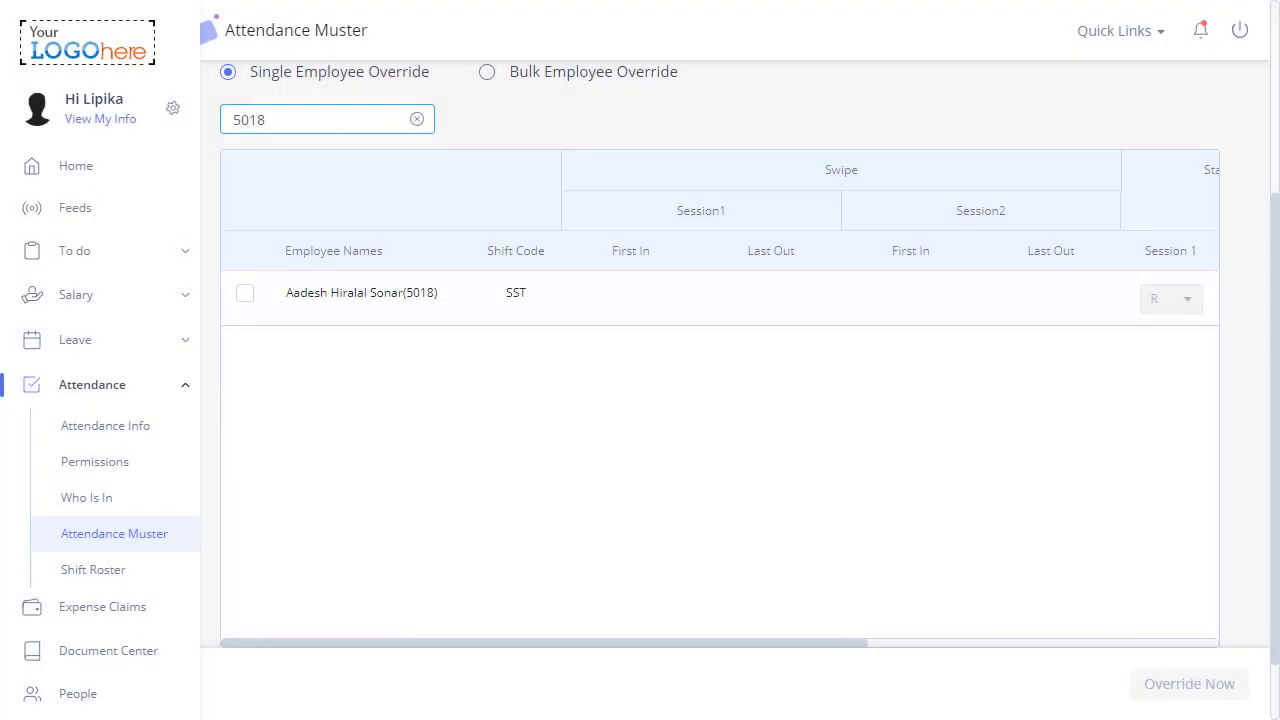
scroll("right", 3)
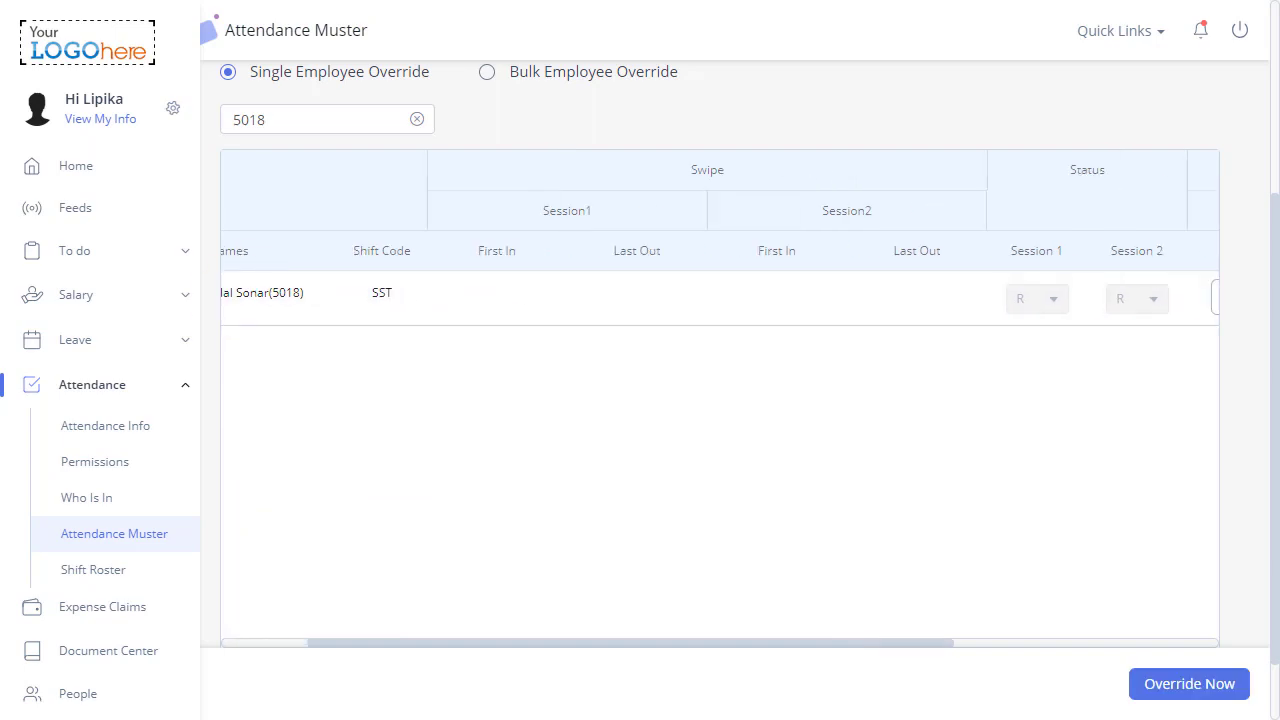
scroll("right", 3)
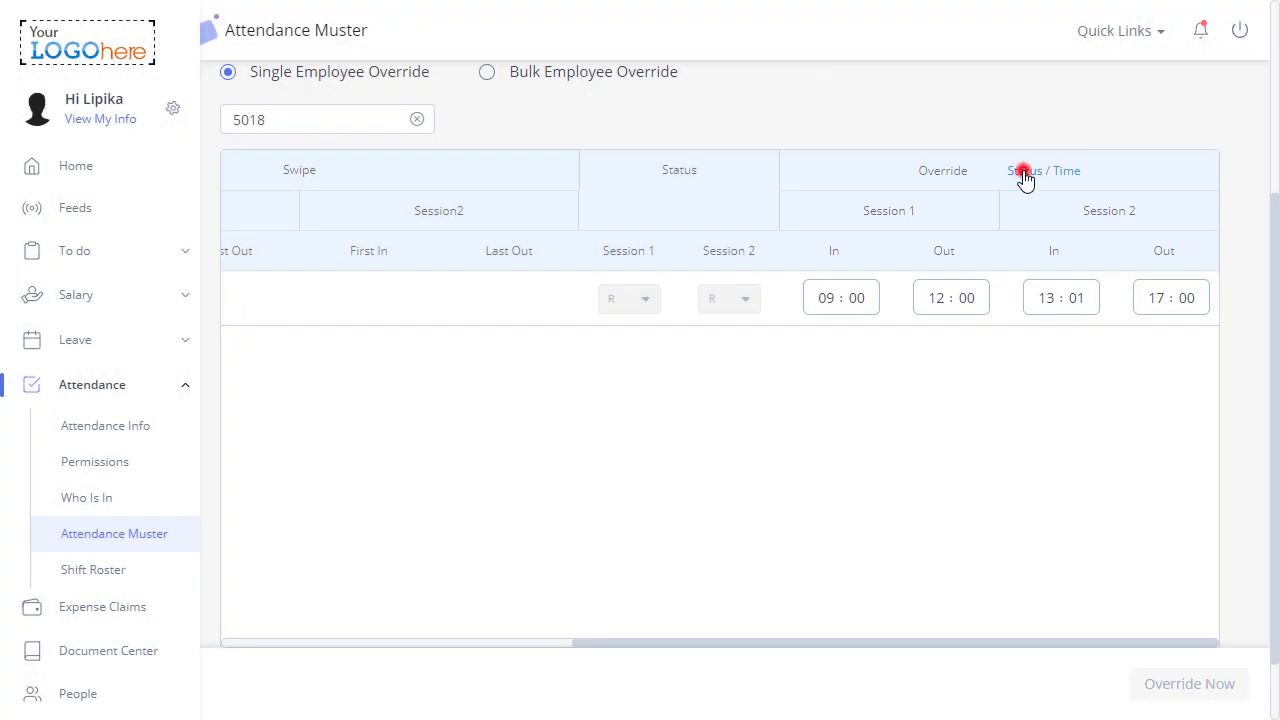
left_click(1043, 170)
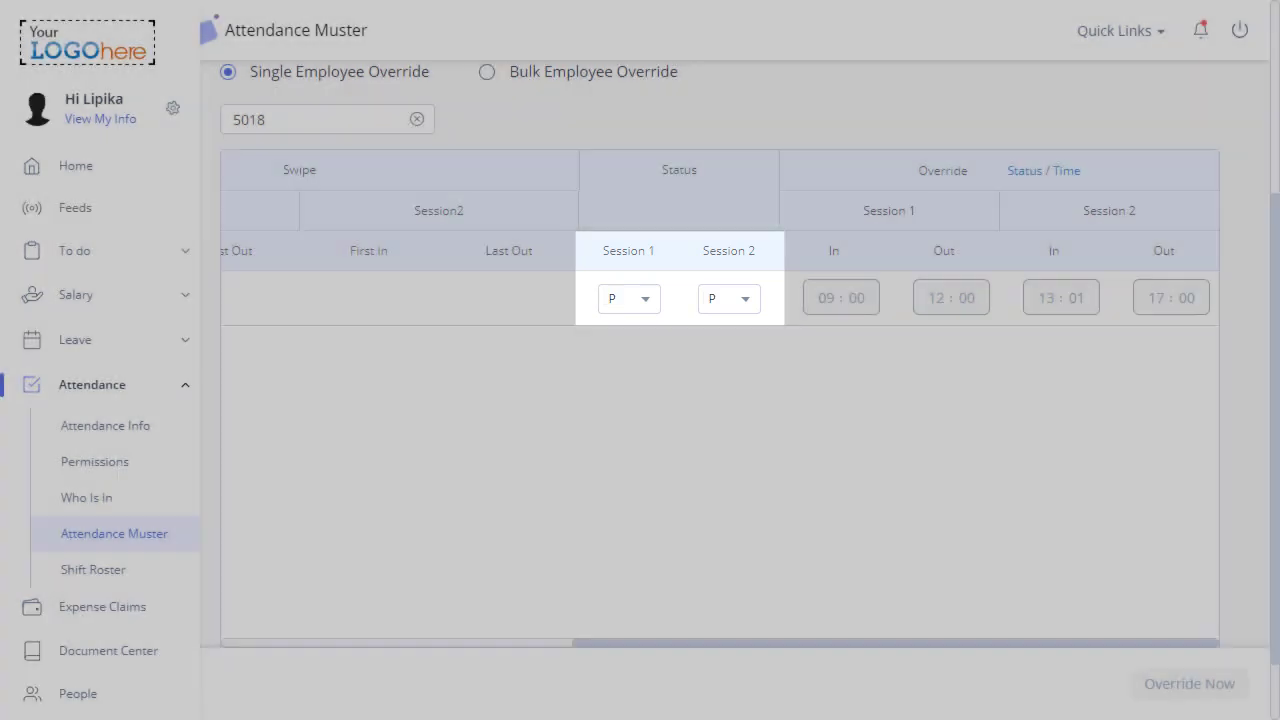
left_click(1189, 684)
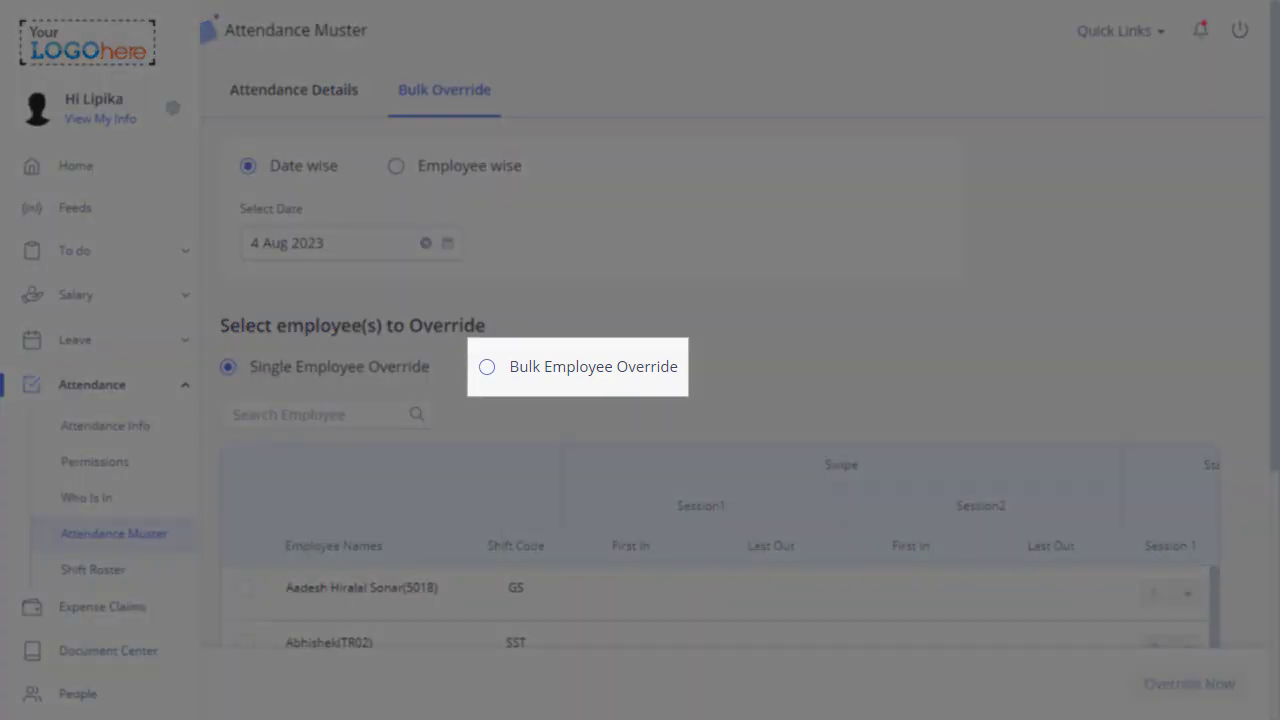
Select all employees and override session statuses to Present
left_click(471, 366)
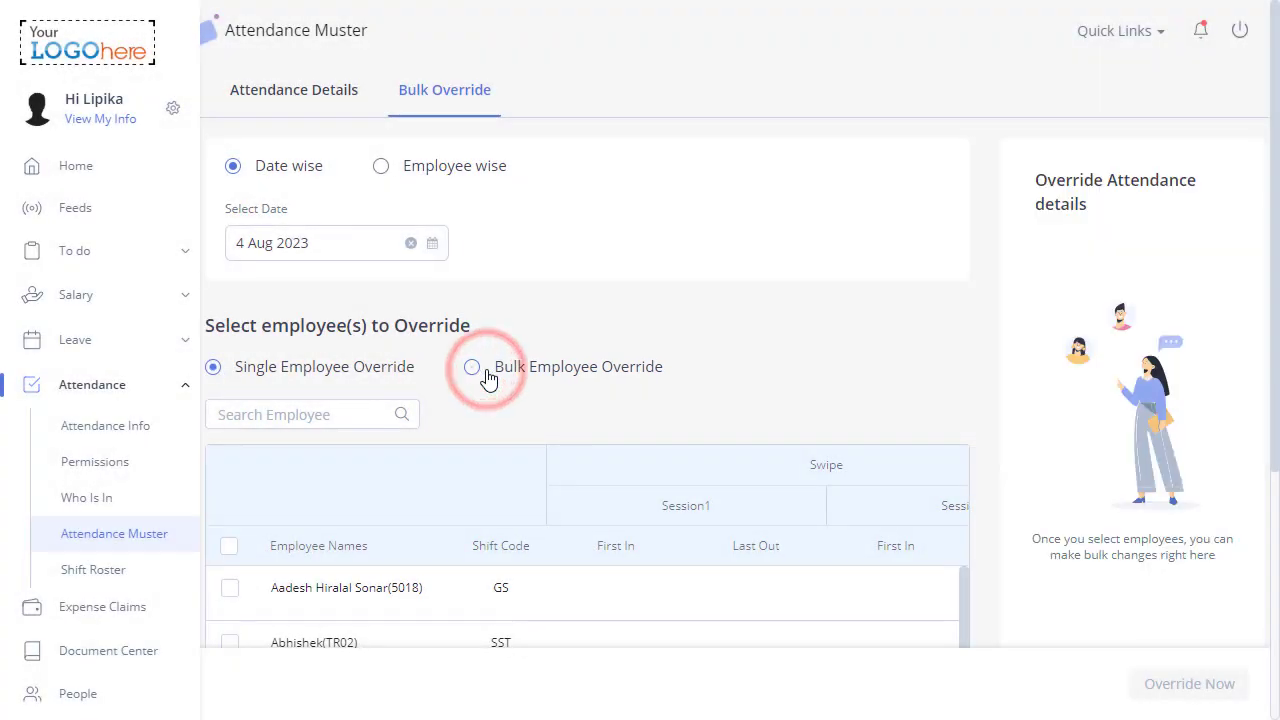
left_click(471, 366)
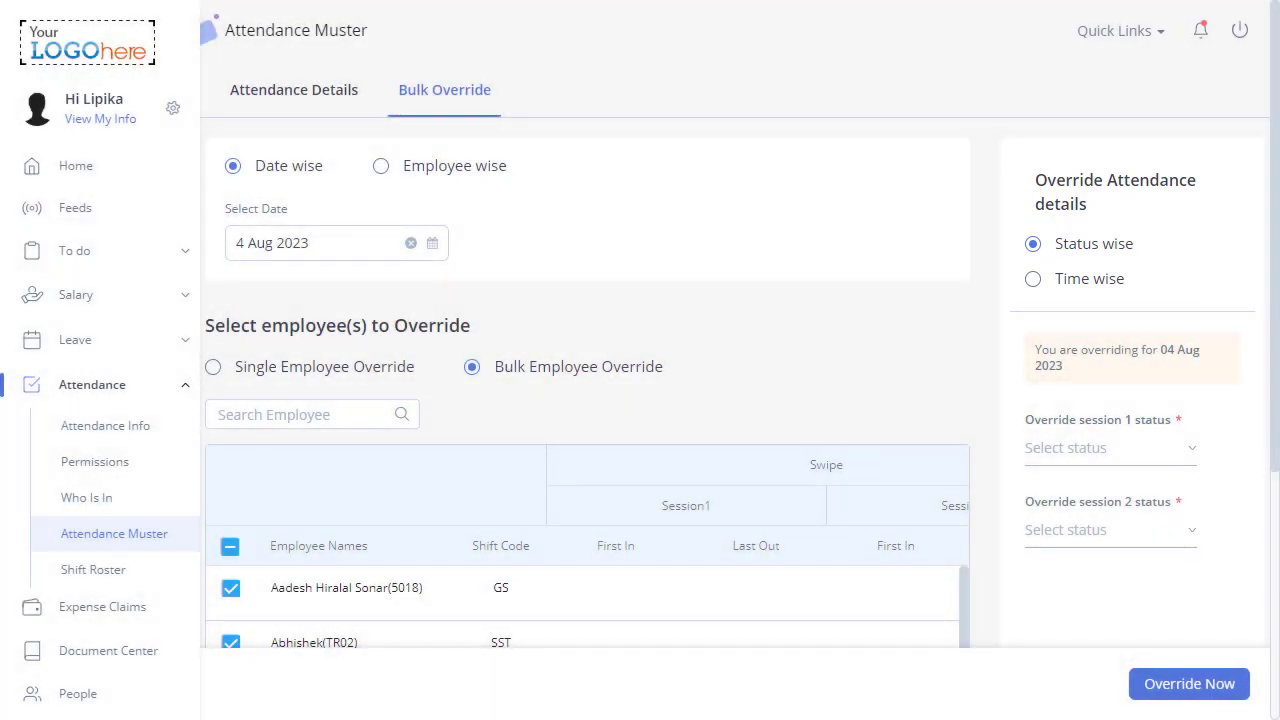
scroll("down", 3)
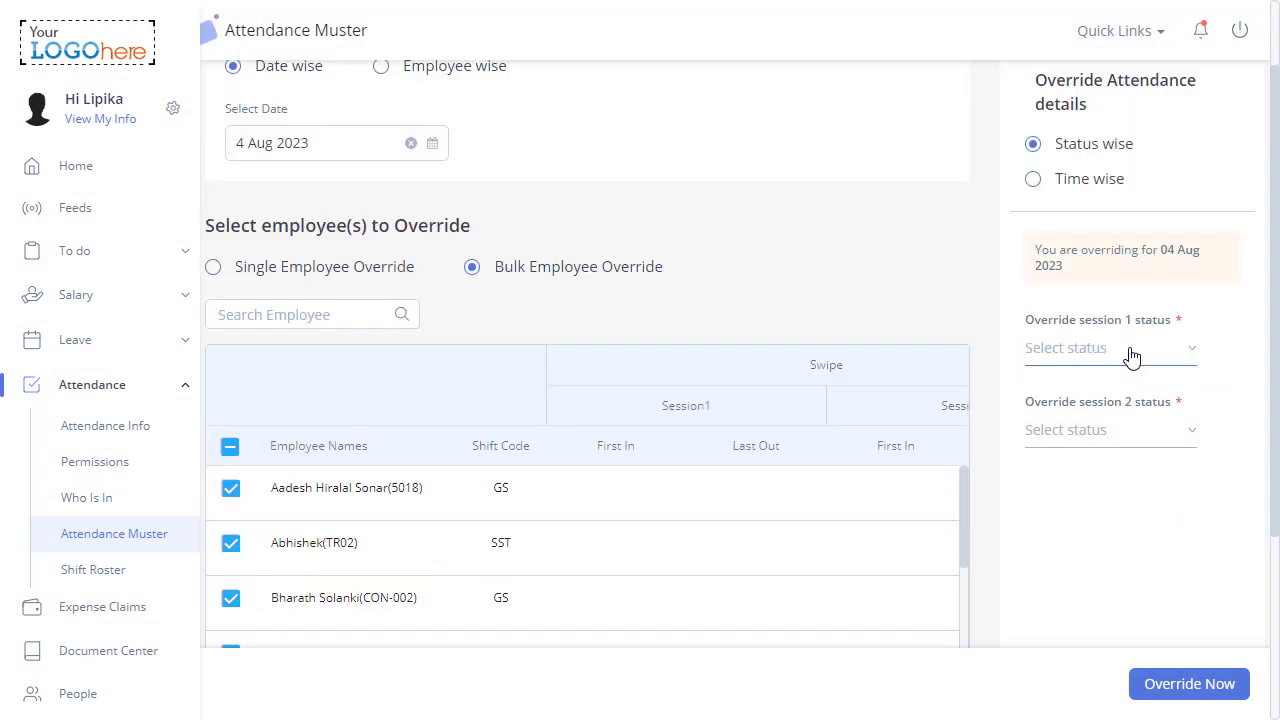
left_click(1108, 347)
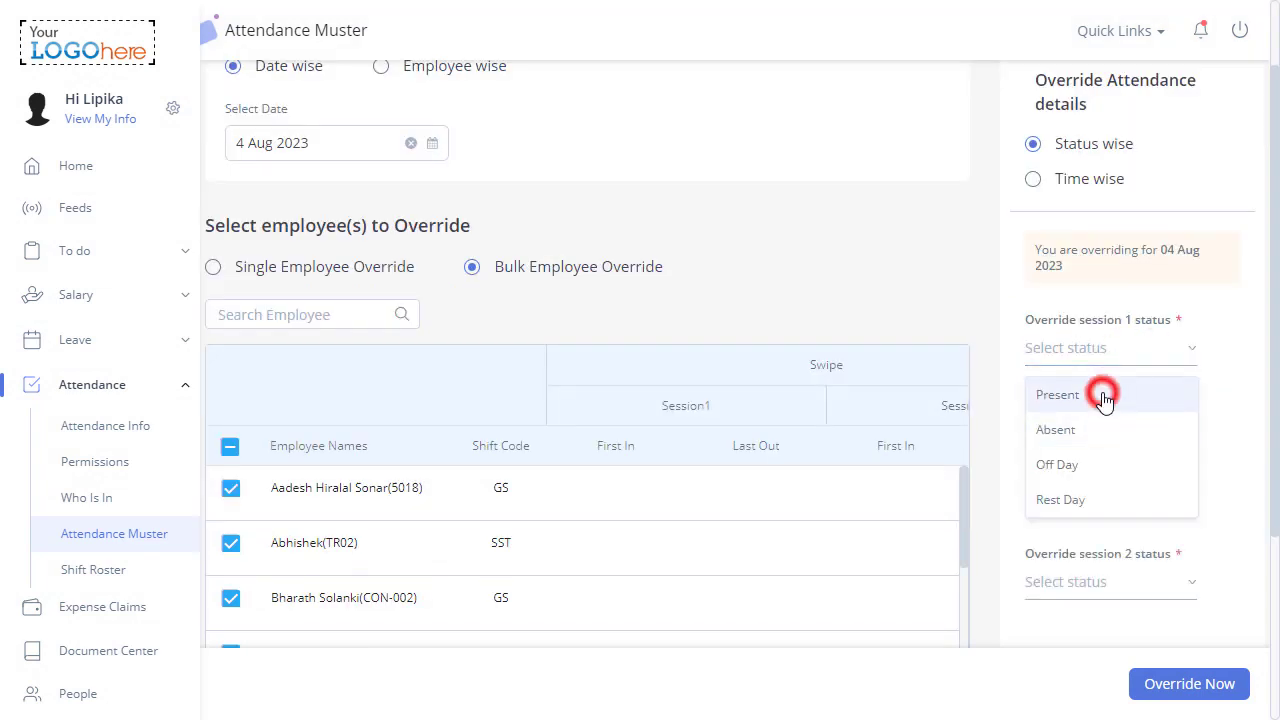
left_click(1057, 394)
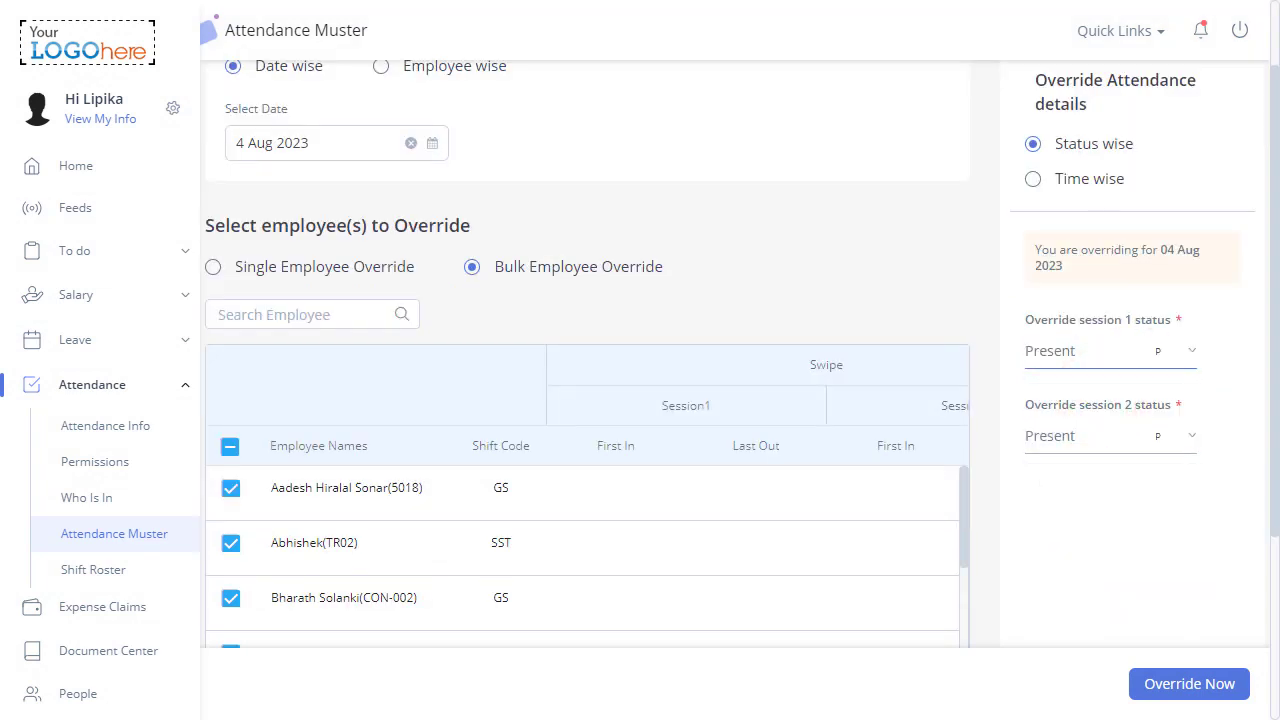
left_click(1033, 178)
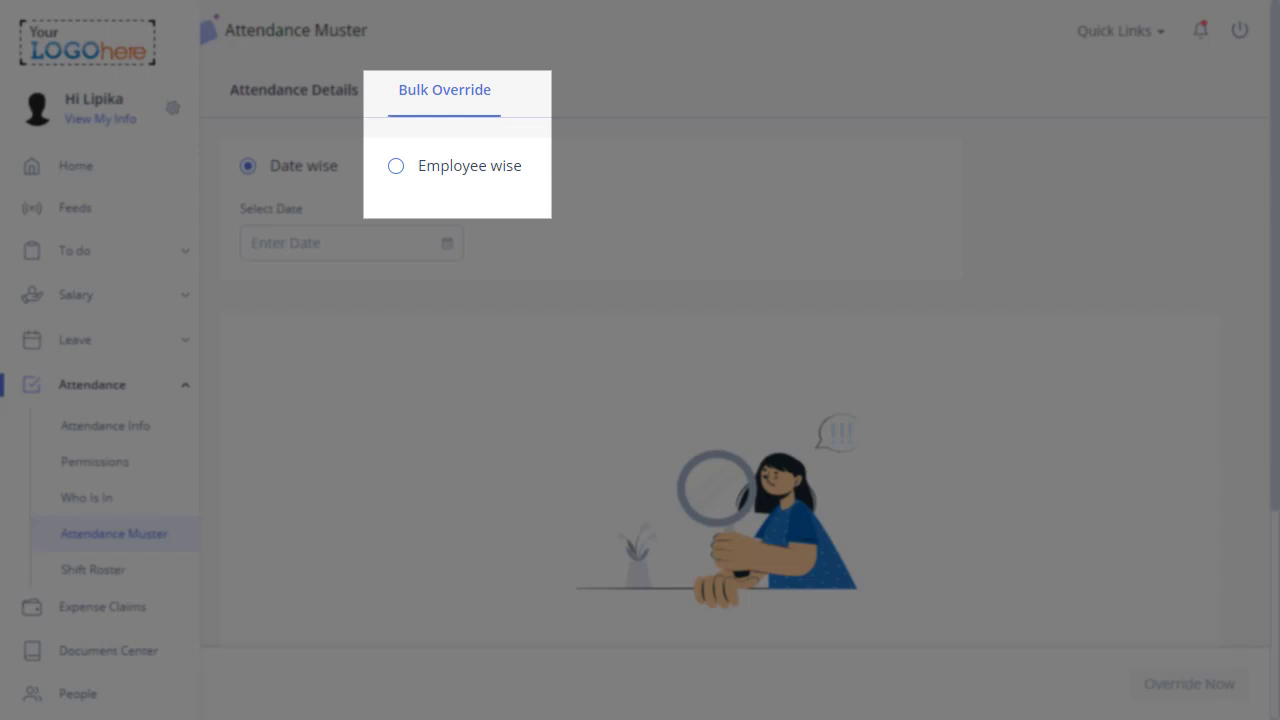
Switch to employee-wise override and select the matching employee starting with '5'
left_click(396, 165)
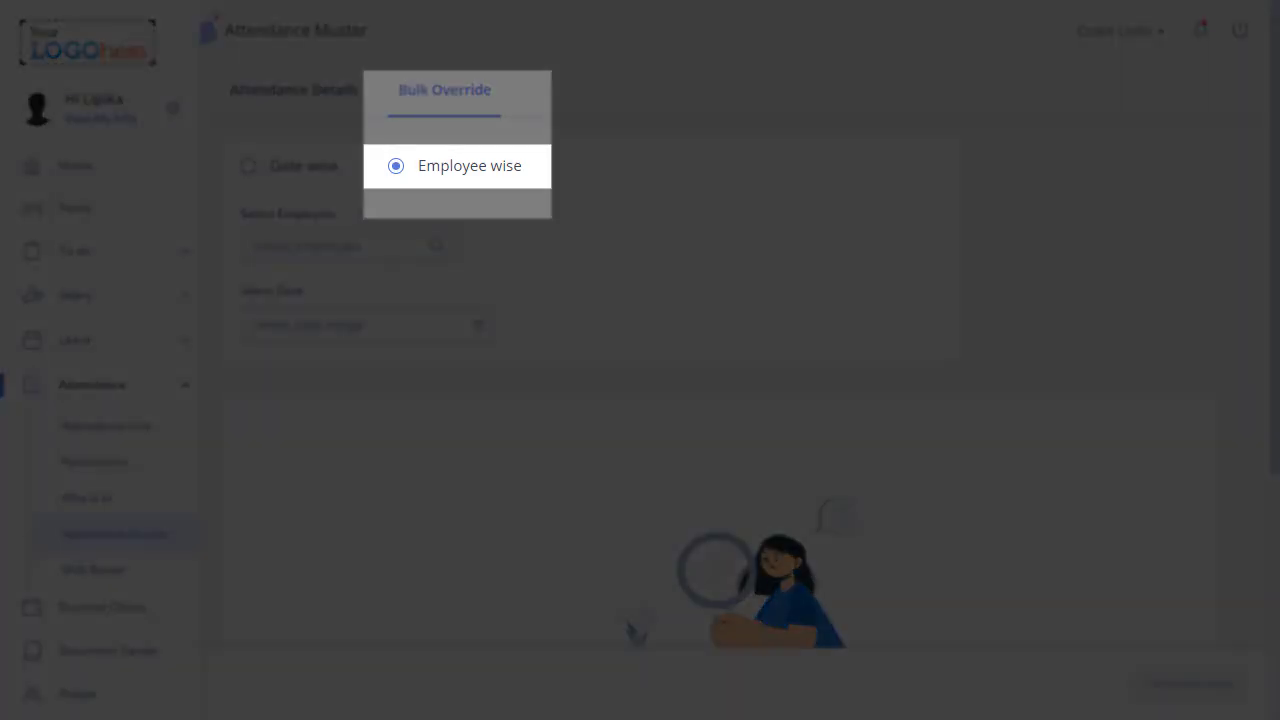
type("5")
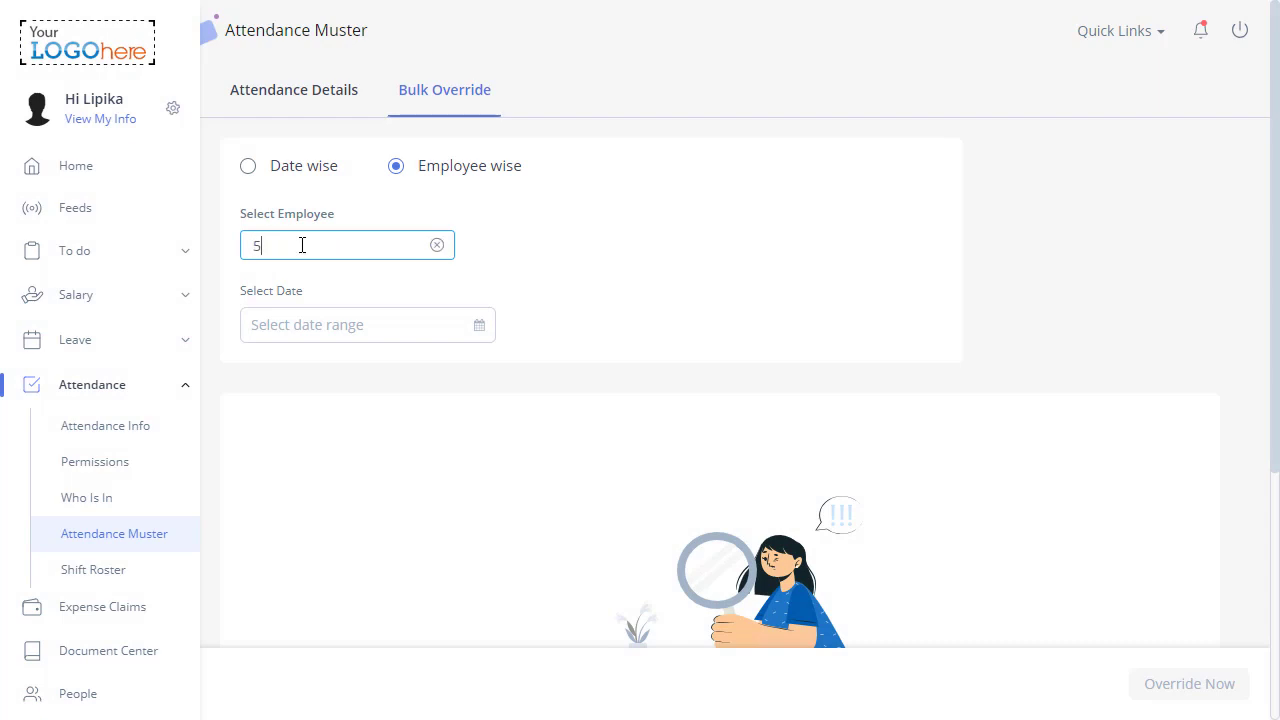
left_click(347, 245)
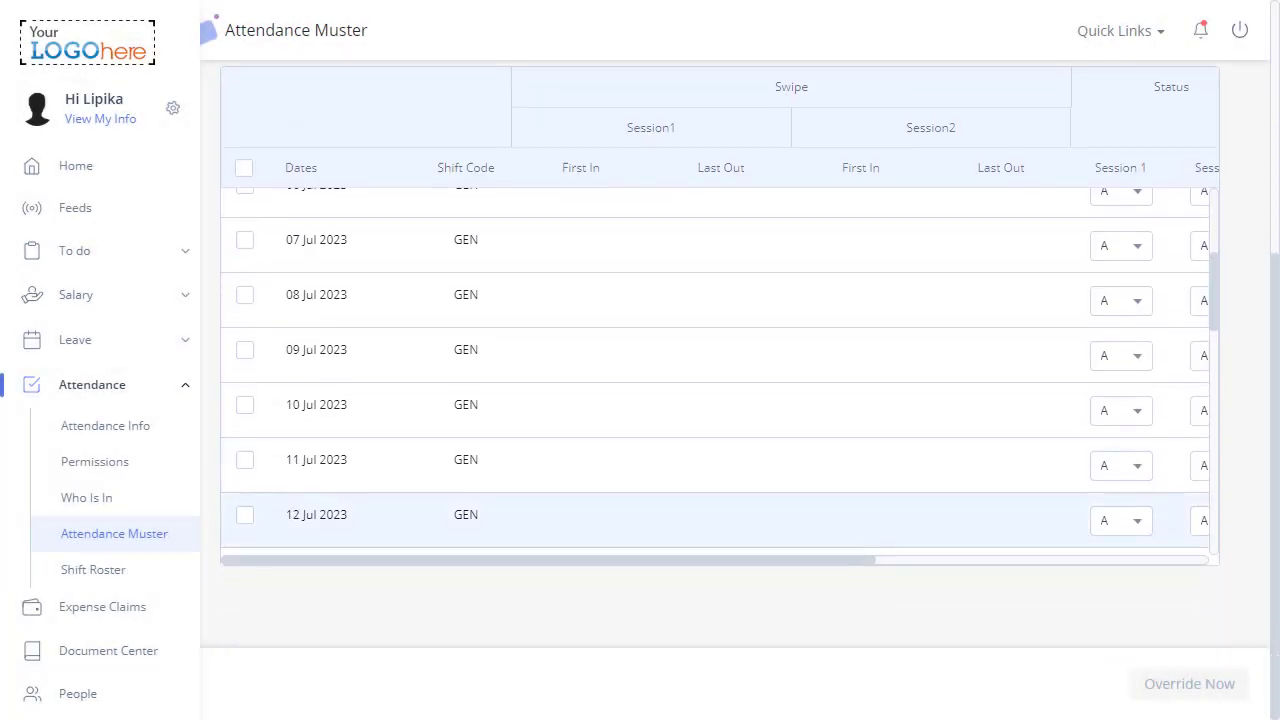
Override the last July date to 09:00–12:00 and 13:01–18:00 and save
scroll("right", 3)
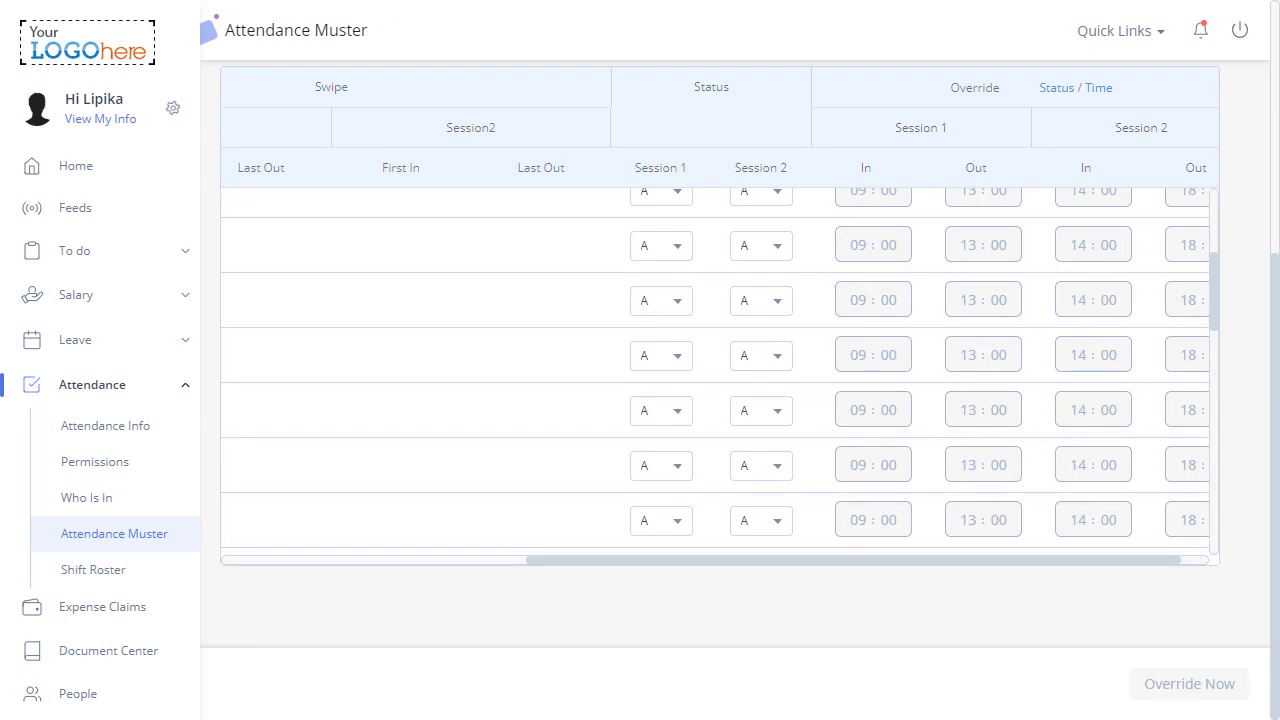
scroll("right", 3)
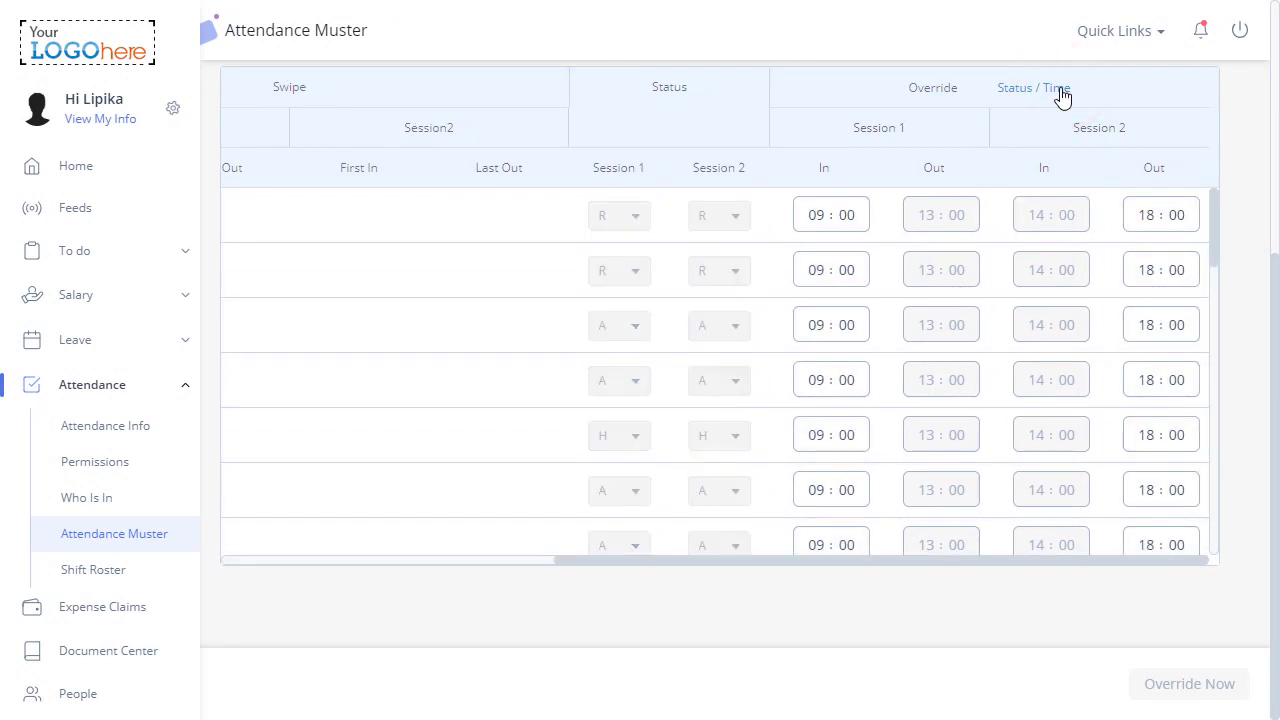
left_click(823, 526)
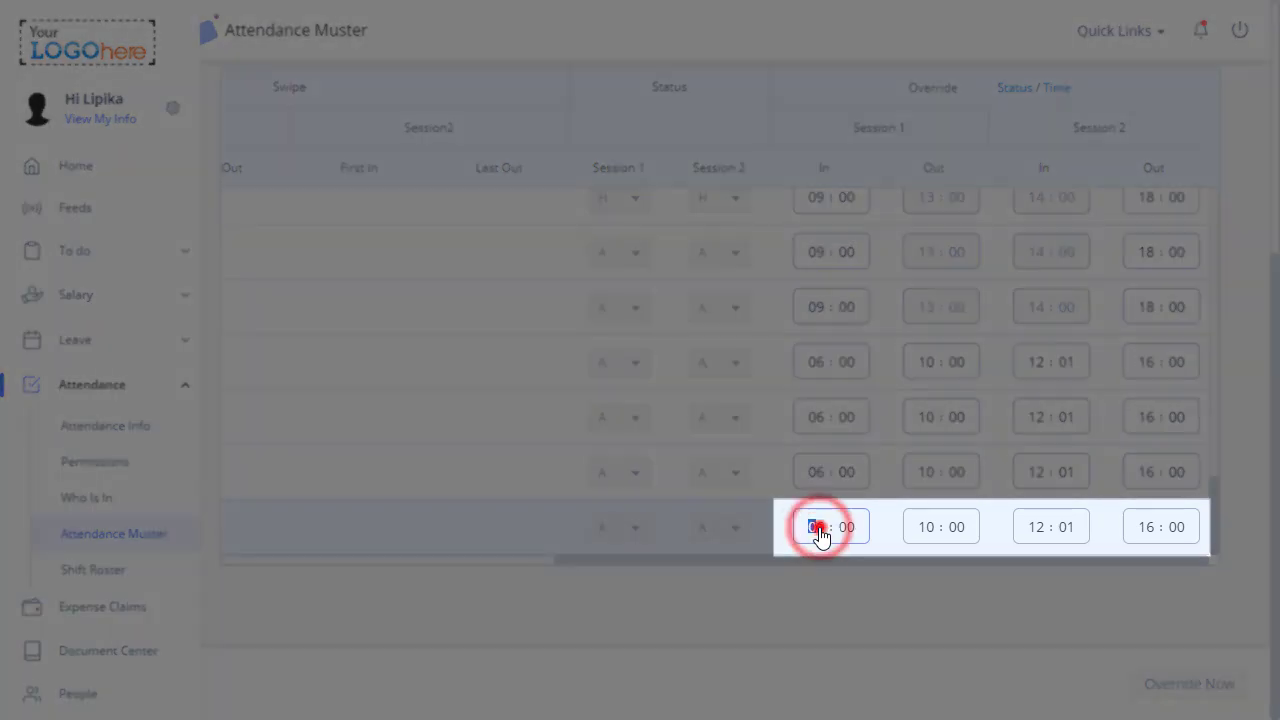
left_click(822, 526)
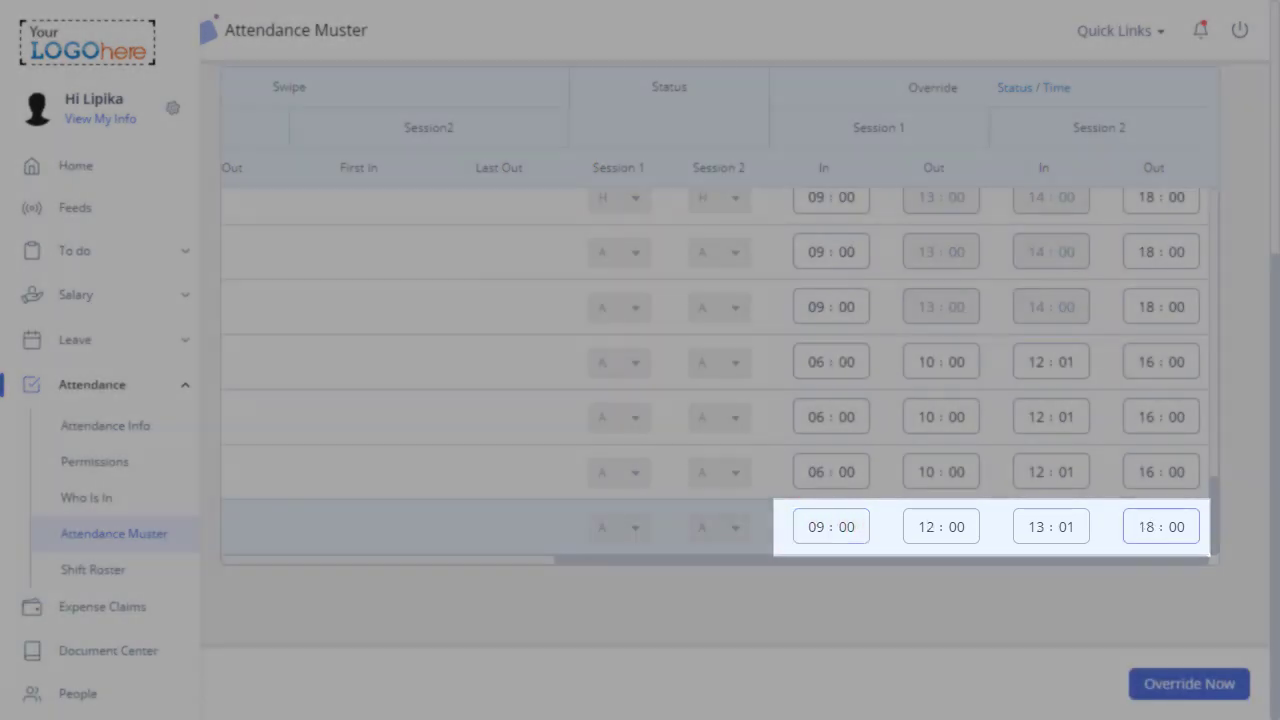
scroll("up", 3)
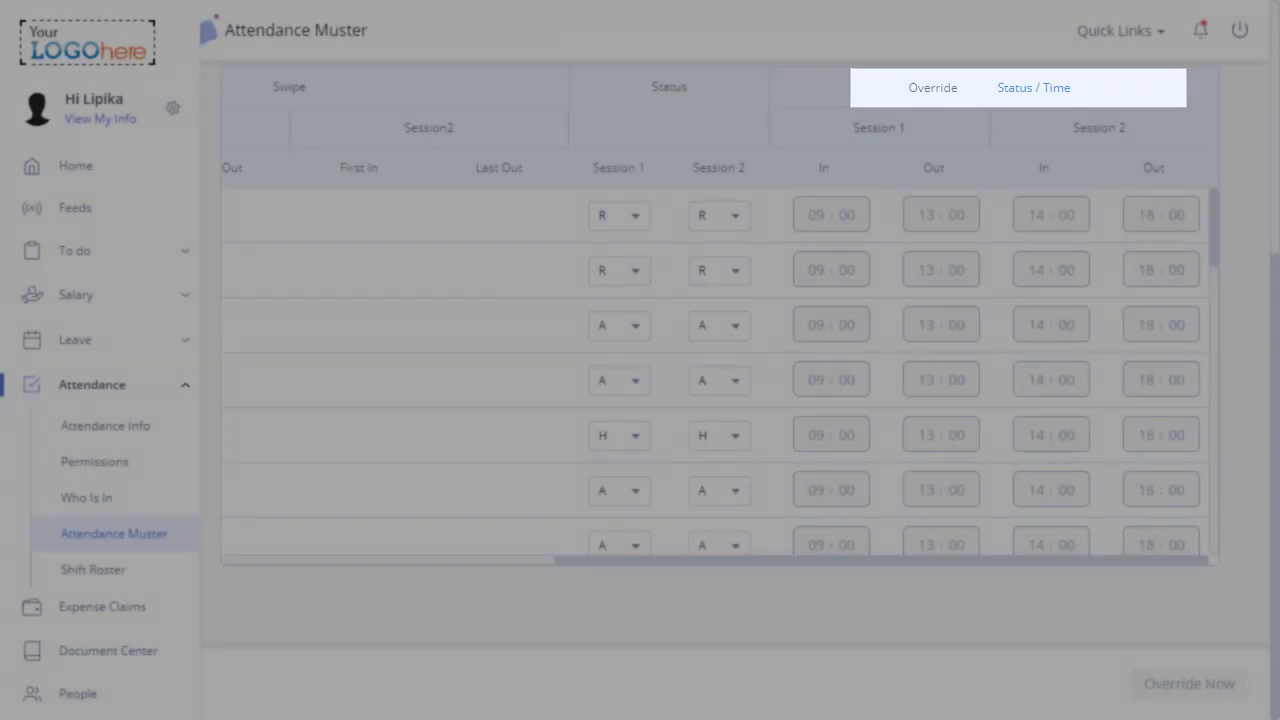
left_click(1033, 87)
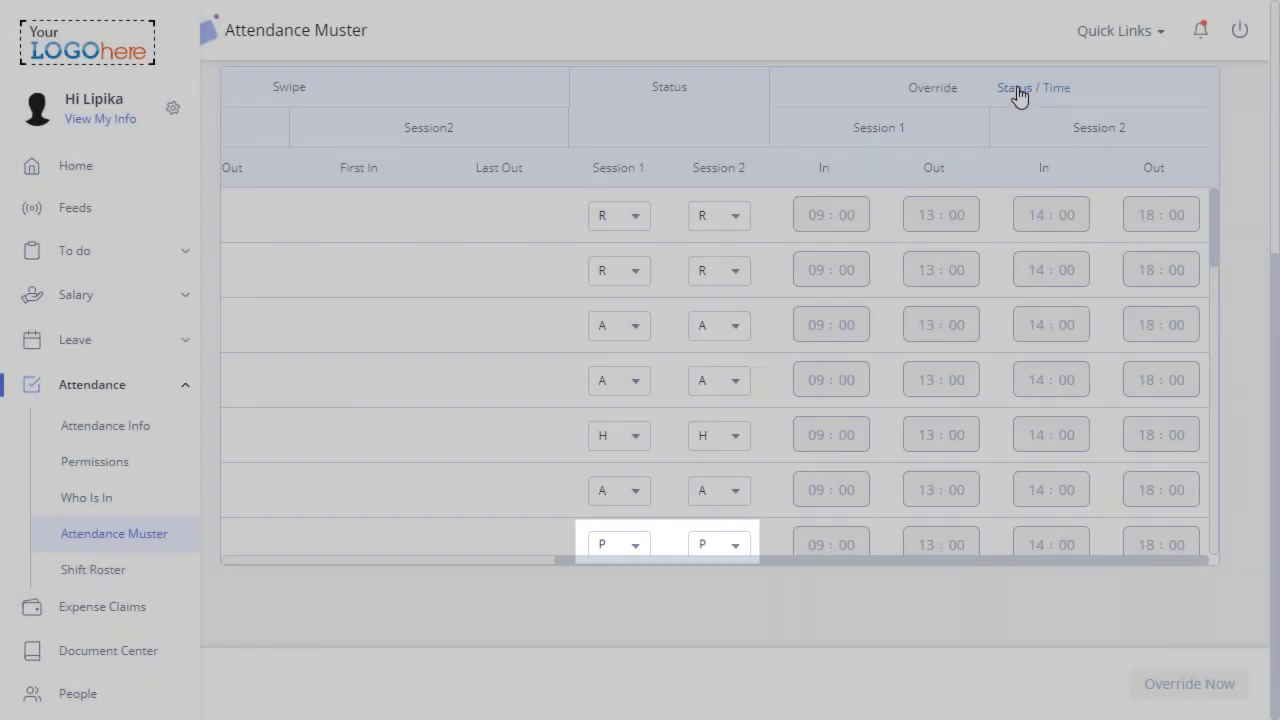
left_click(1189, 683)
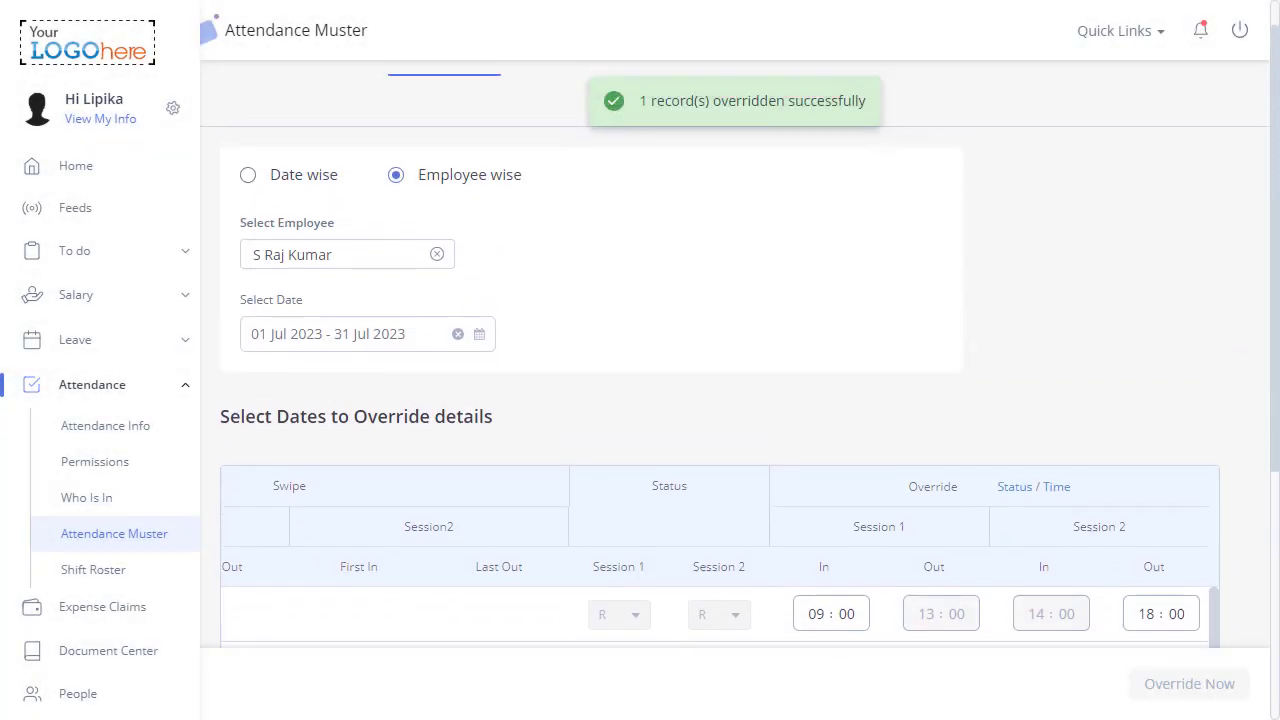